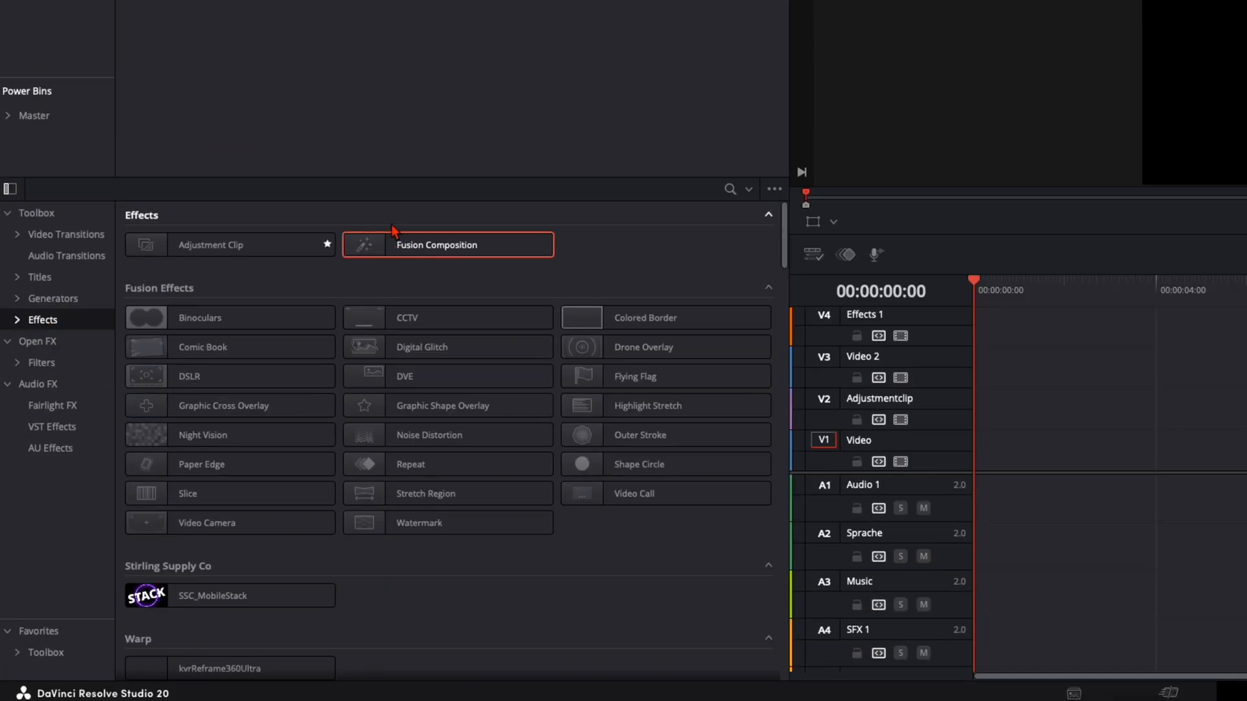
# Place a Fusion Composition clip at the start of V1, extend it toward 13 seconds, and select it.
pyautogui.moveTo(447, 244); pyautogui.dragTo(352, 451)
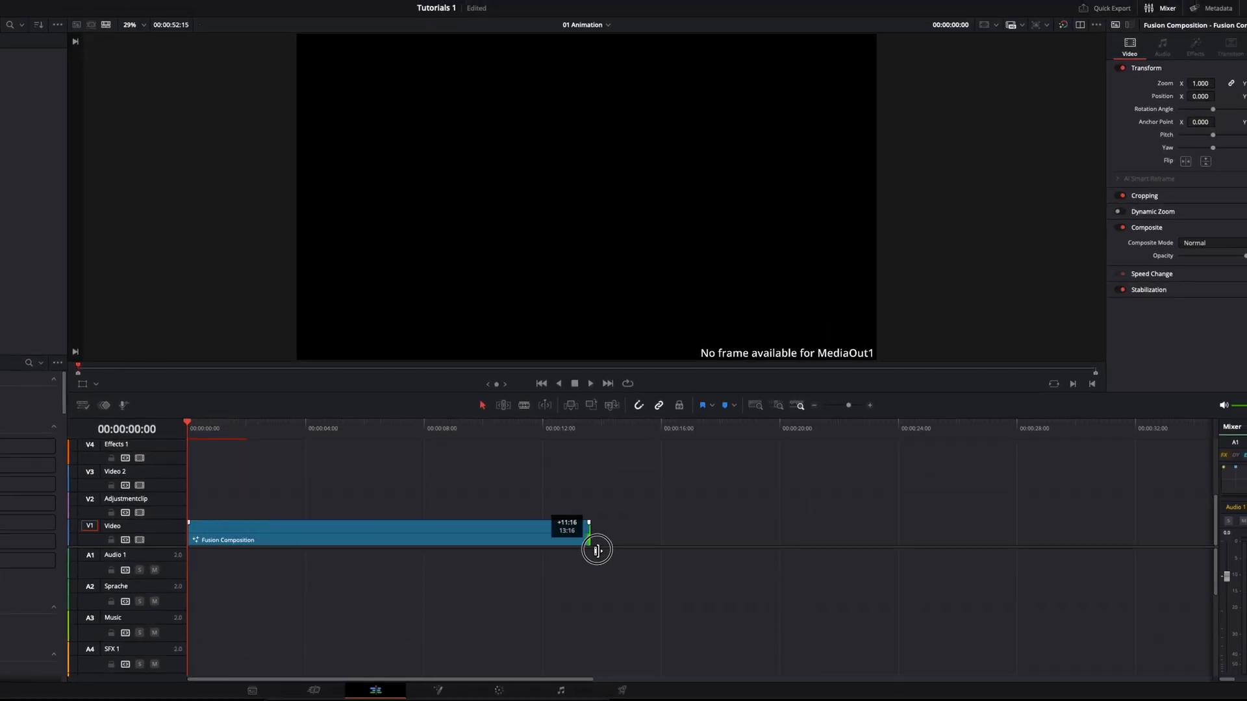
pyautogui.moveTo(597, 531); pyautogui.dragTo(495, 549)
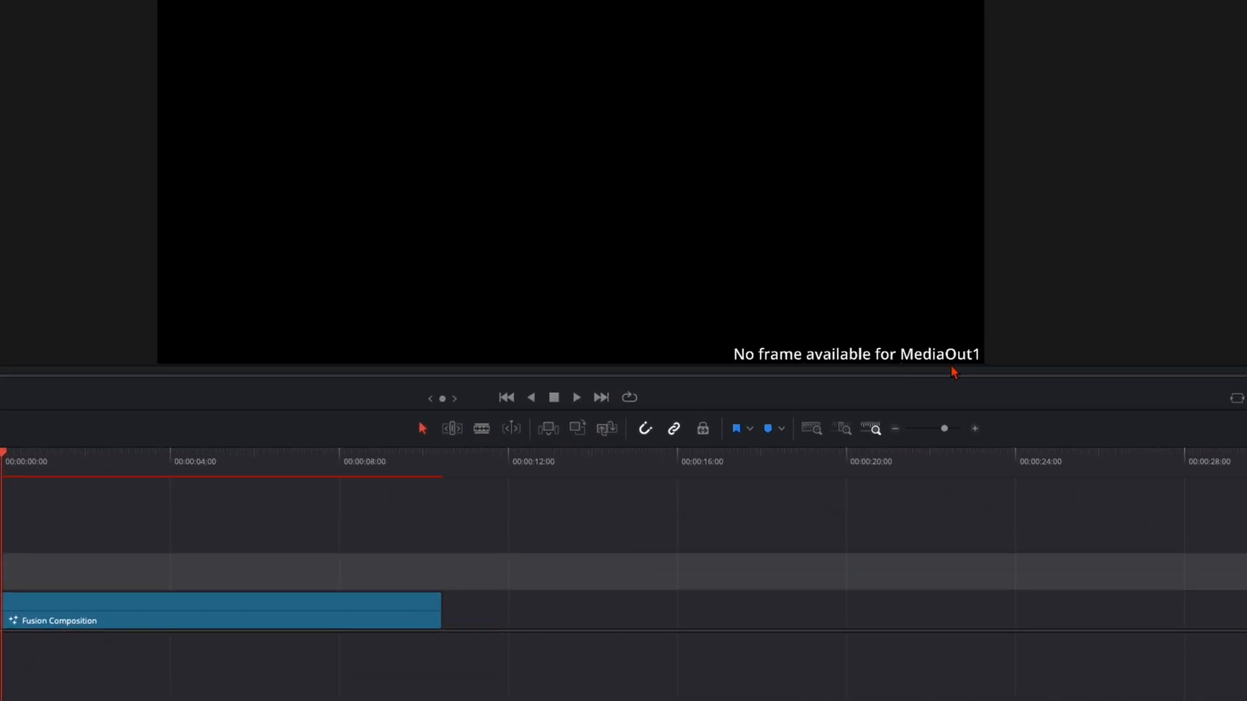
pyautogui.click(199, 610)
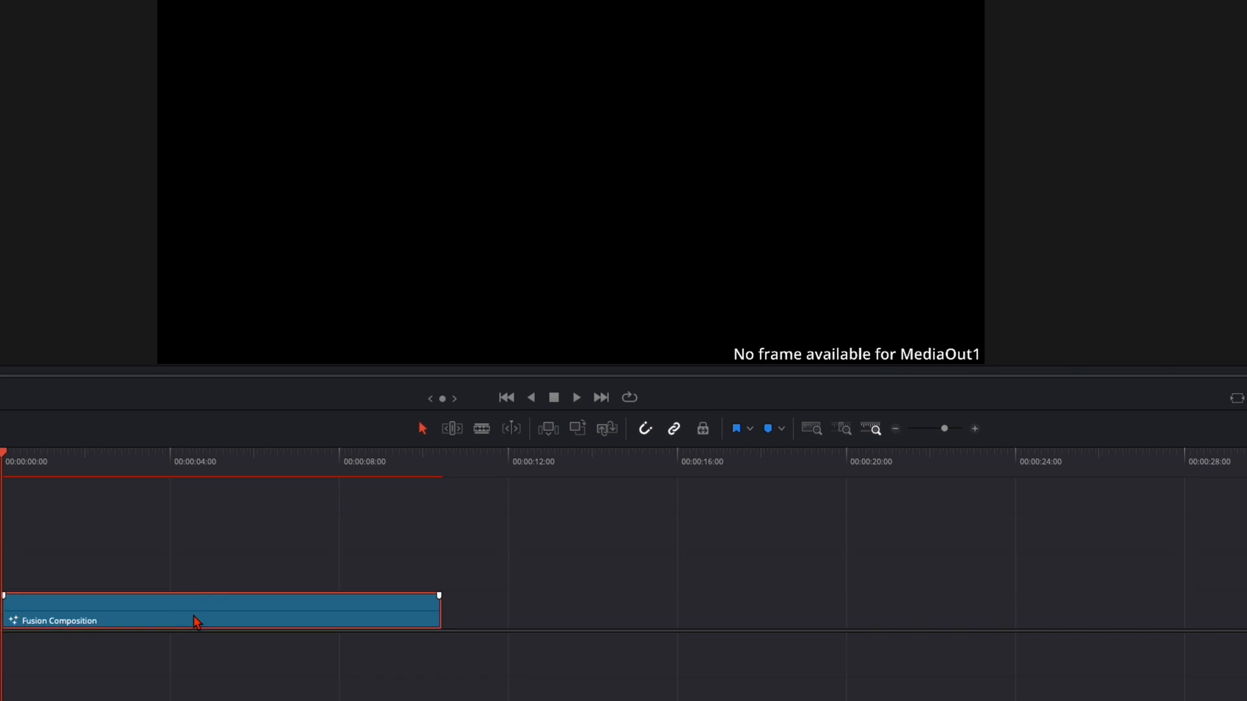
pyautogui.moveTo(110, 617)
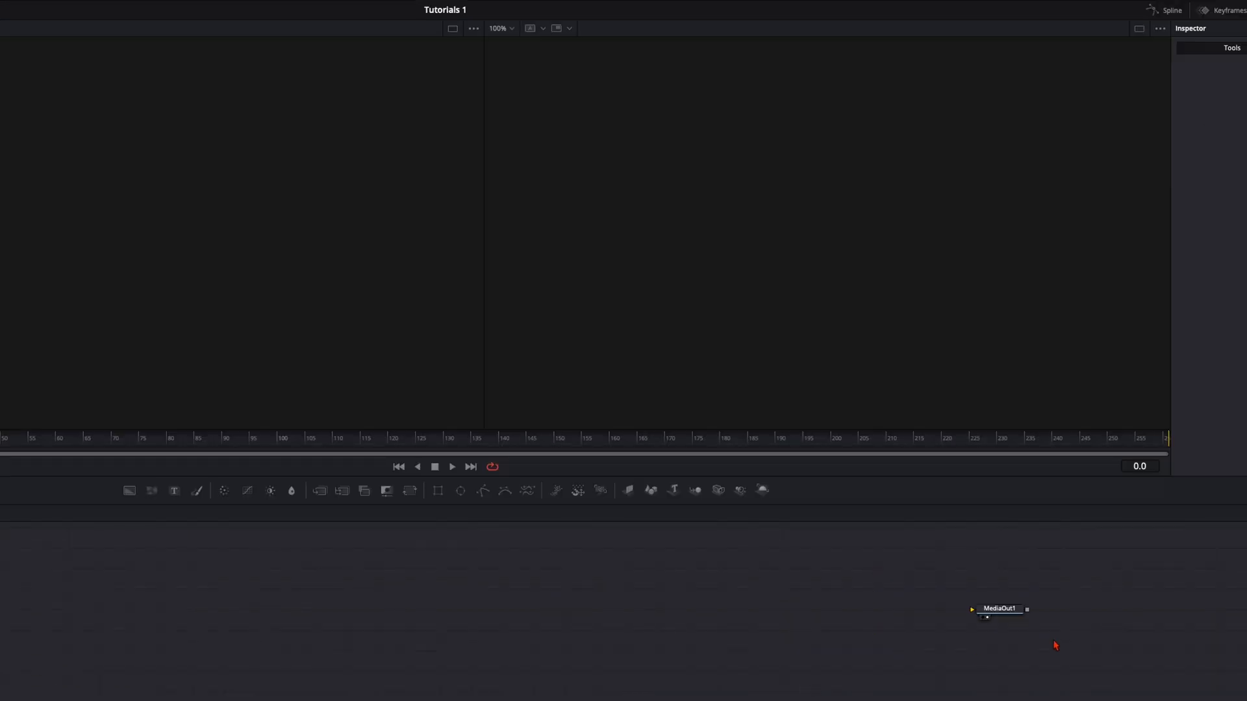
pyautogui.moveTo(754, 234)
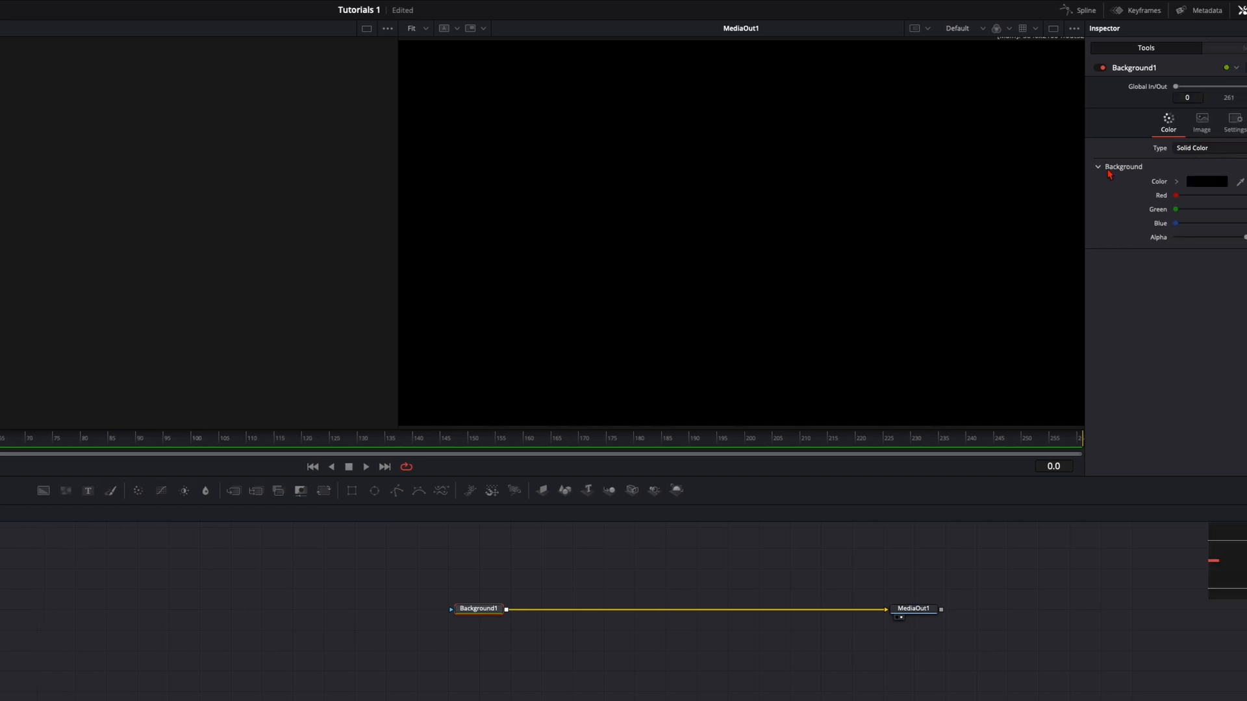
# Set the Background node's colour to an orange-red swatch.
pyautogui.click(1206, 182)
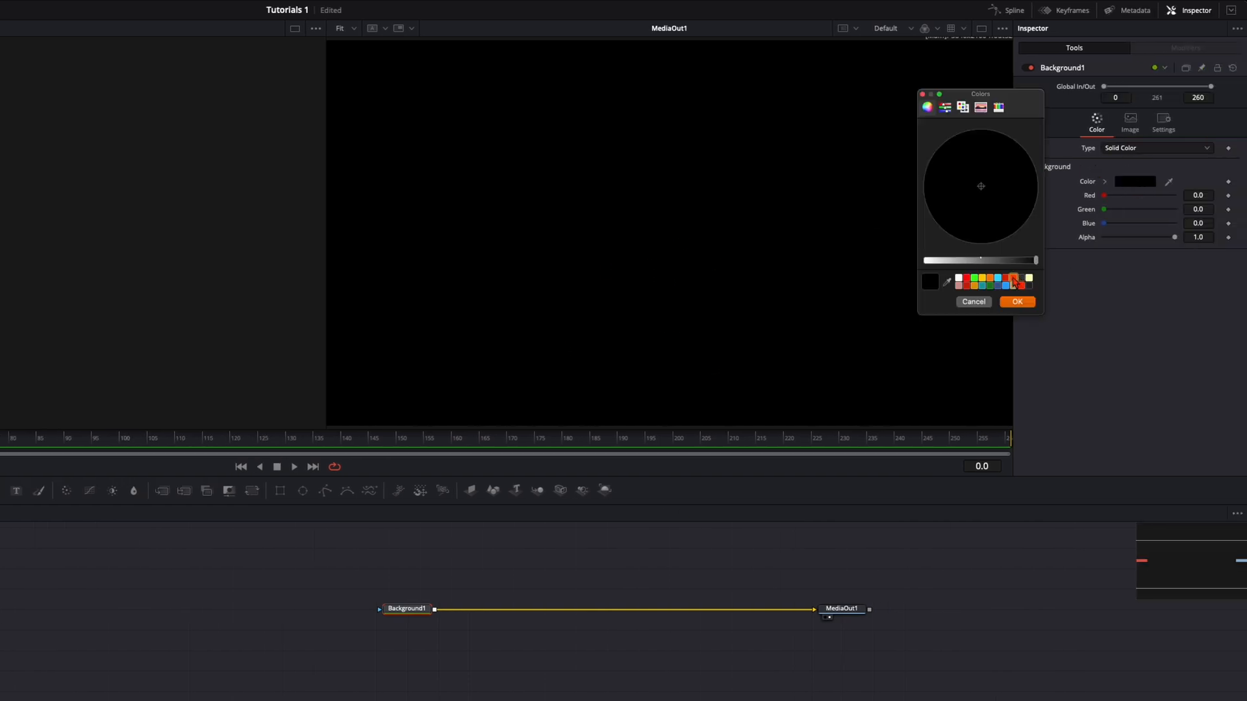
pyautogui.click(1016, 301)
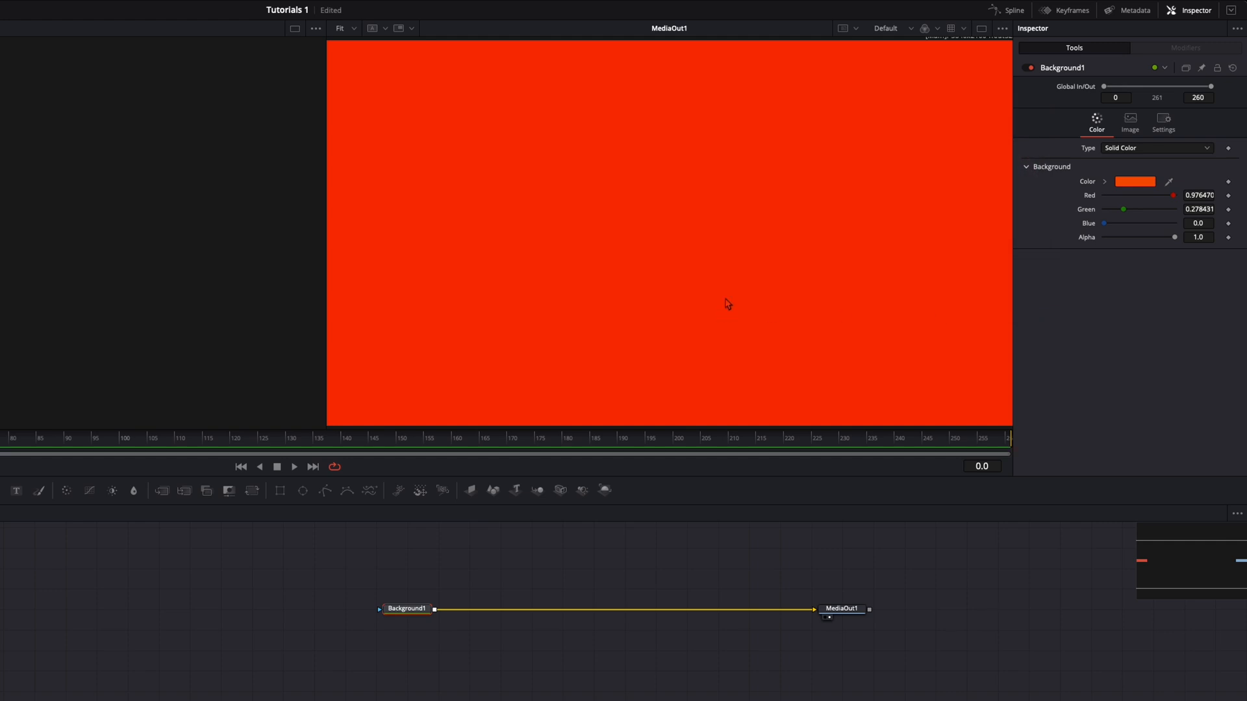
pyautogui.moveTo(543, 249)
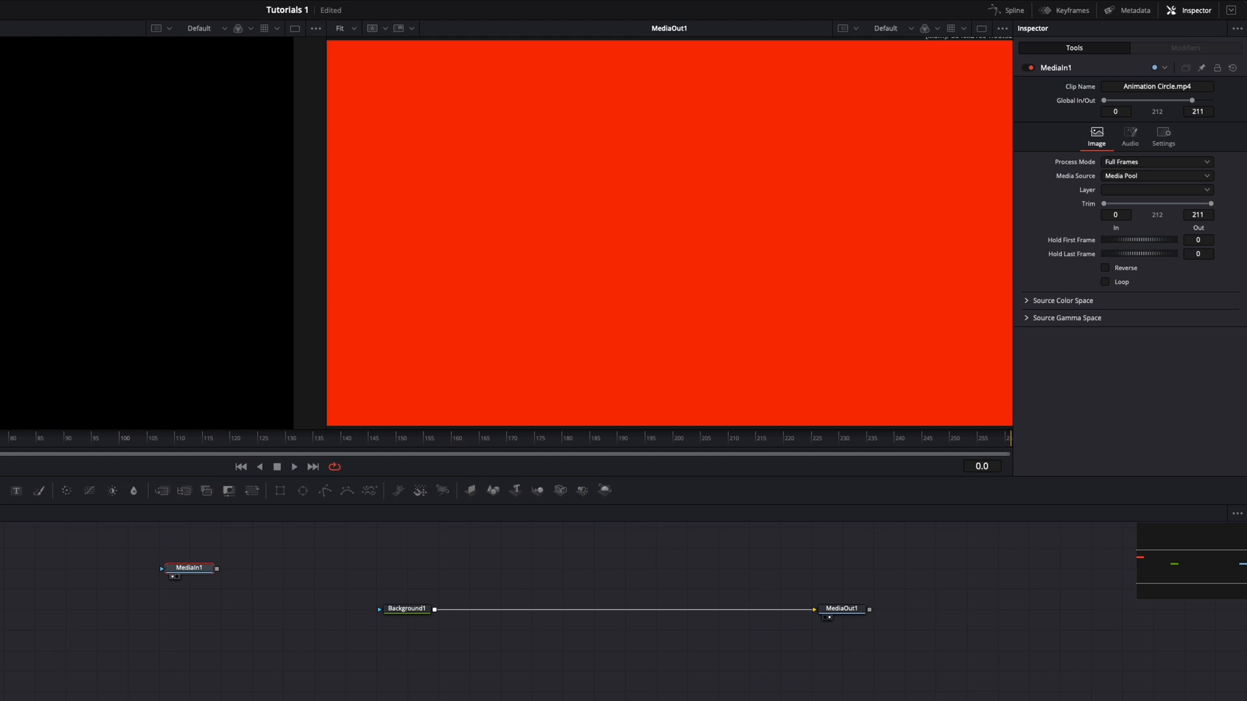
# Show the Animation Circle.mp4 reference clip in the left viewer.
pyautogui.click(407, 608)
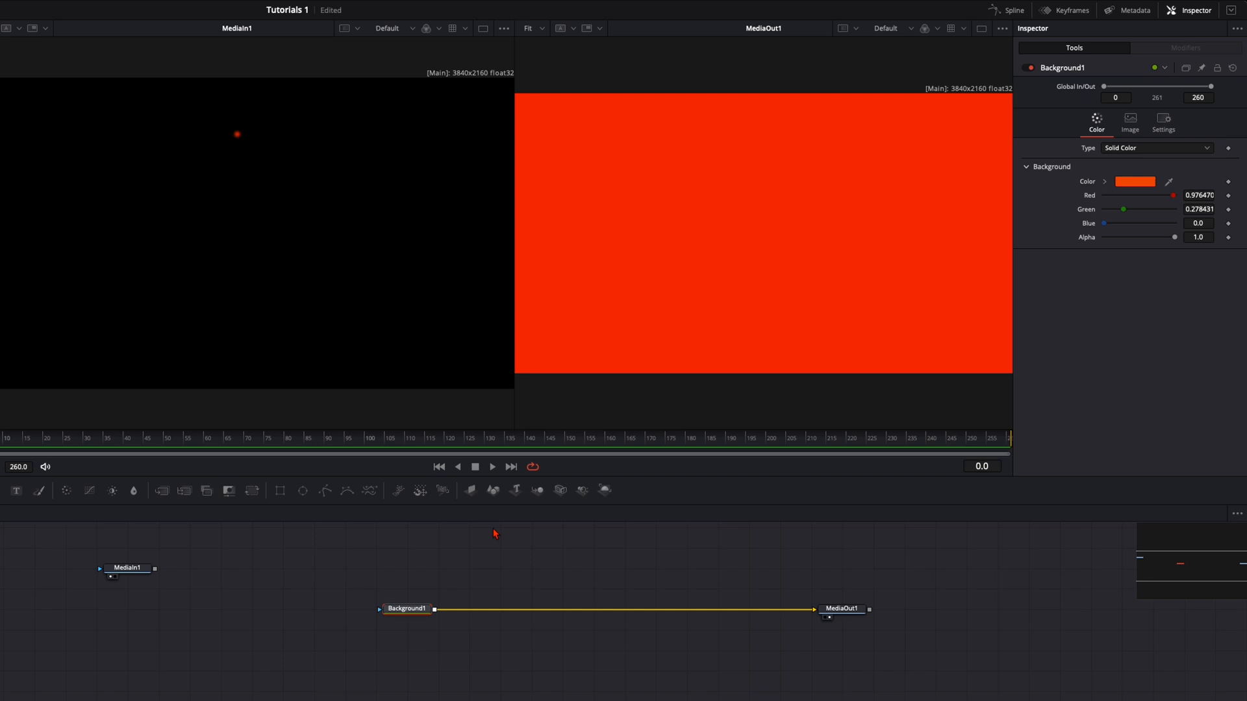
pyautogui.moveTo(654, 365)
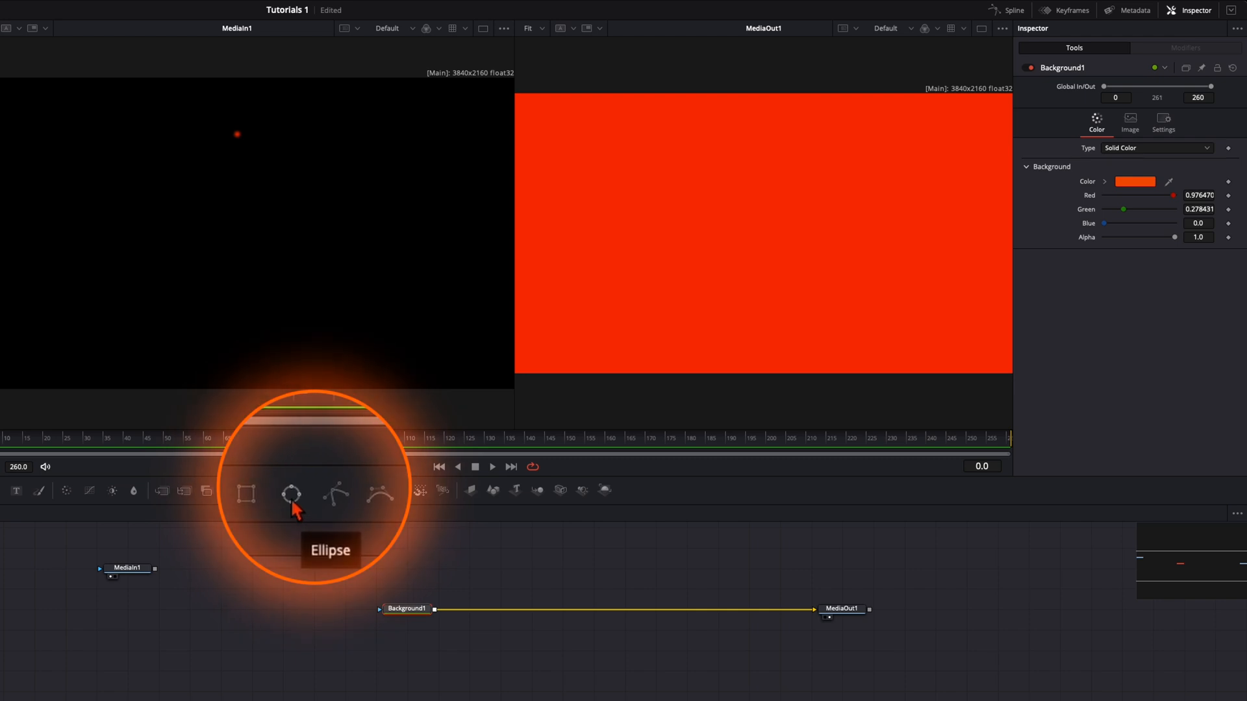
# Mask Background1 with an Ellipse, uncheck Solid for a ring, and shrink it to about 0.36.
pyautogui.click(291, 494)
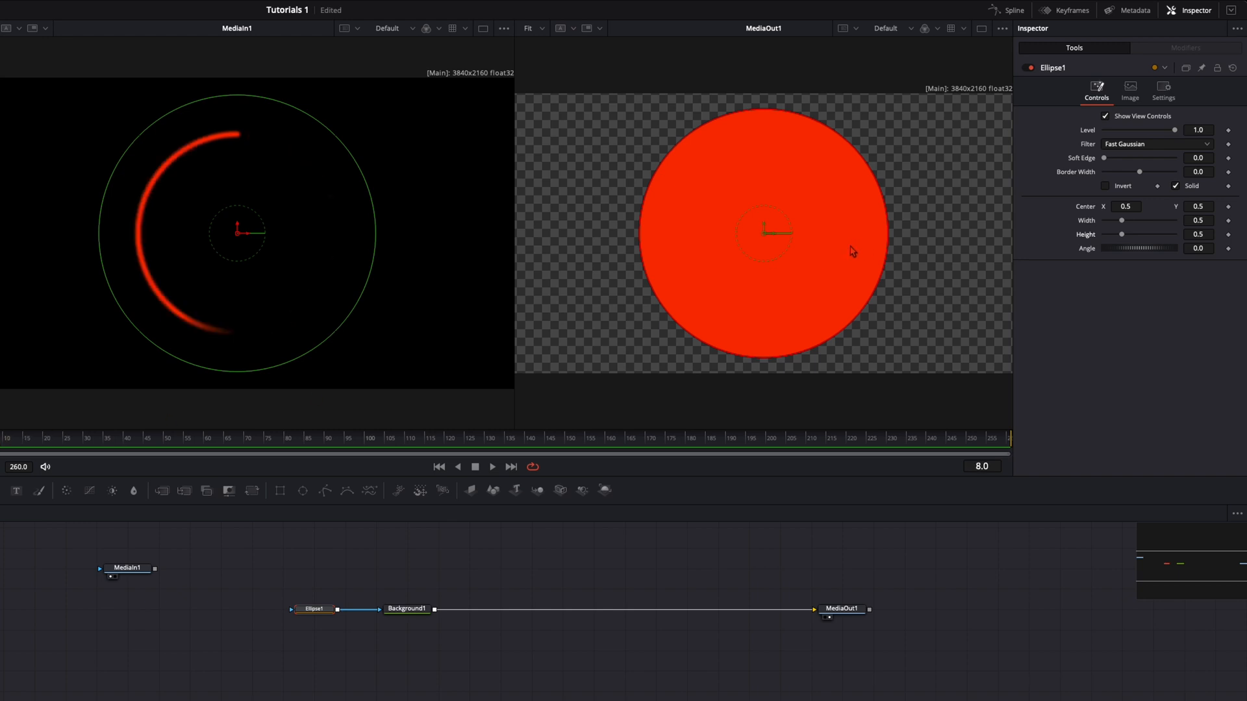
pyautogui.moveTo(798, 285)
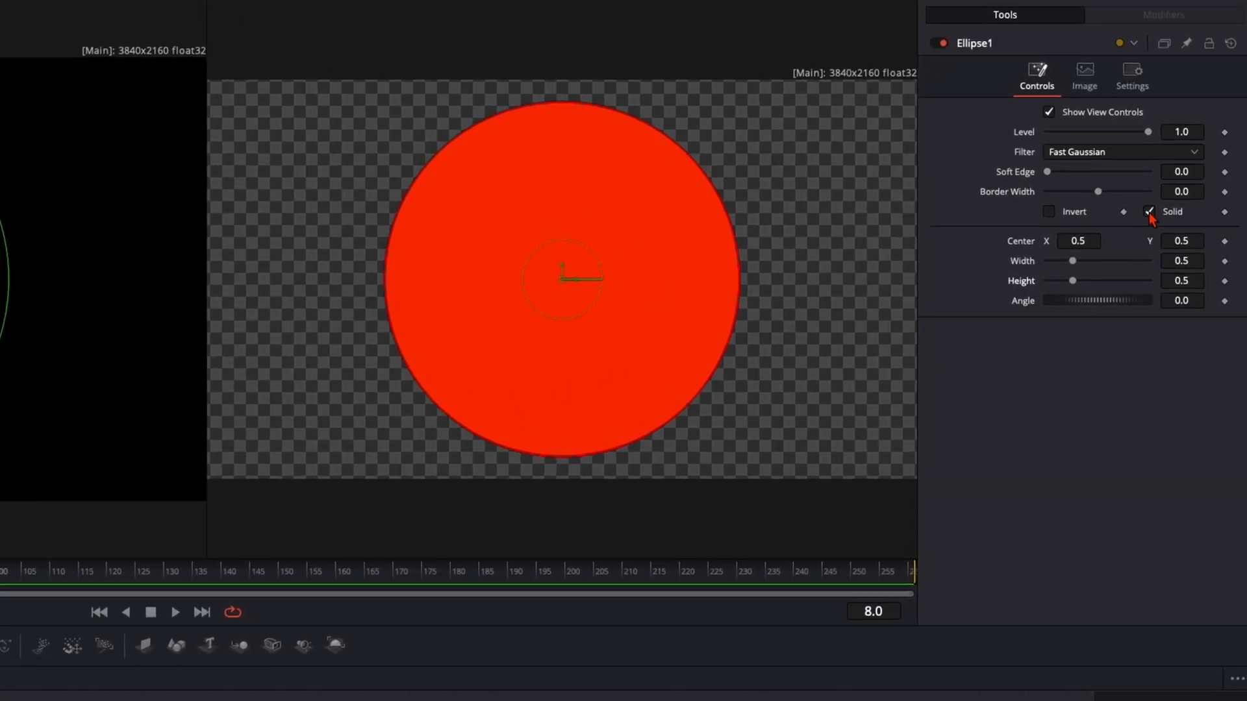
pyautogui.click(1149, 212)
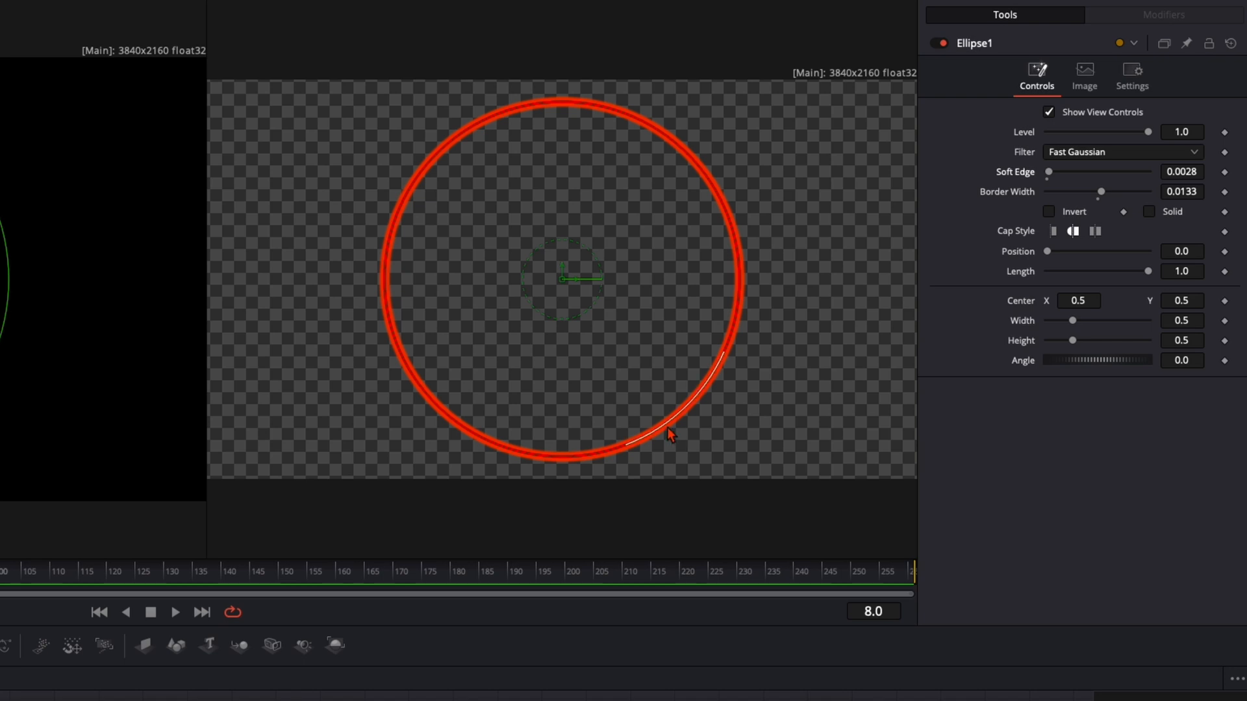
pyautogui.moveTo(676, 416)
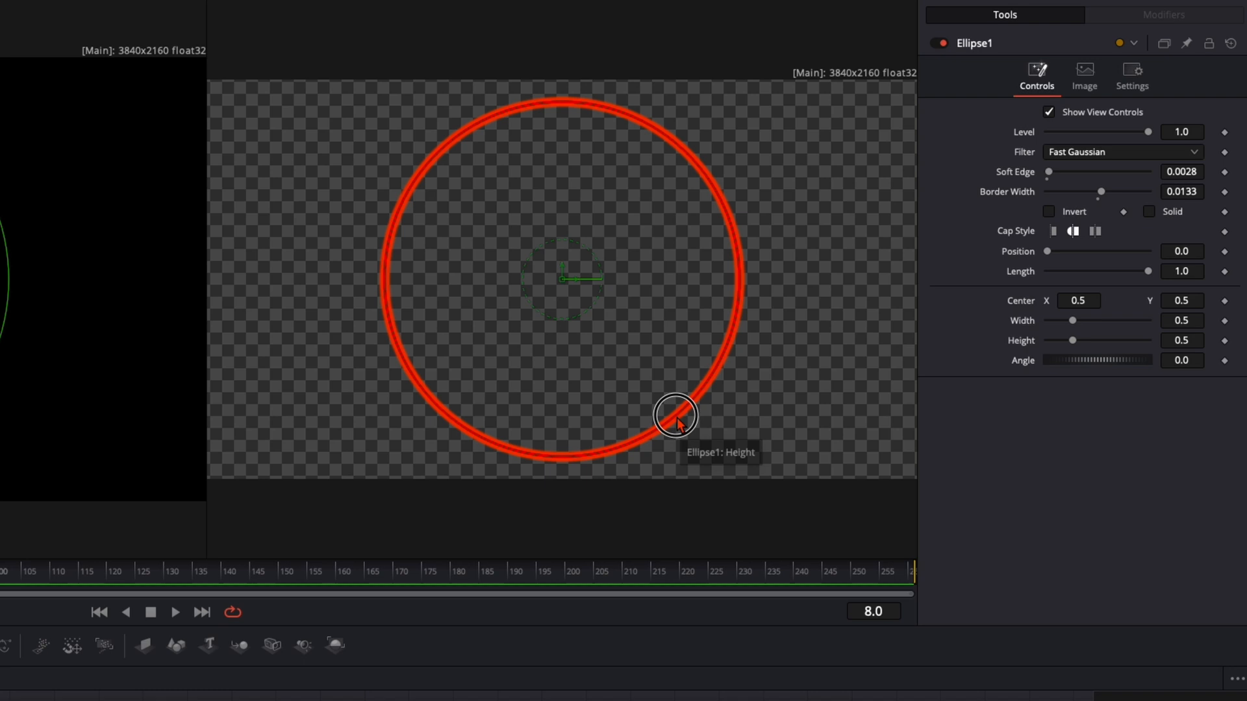
pyautogui.moveTo(676, 415); pyautogui.dragTo(668, 408)
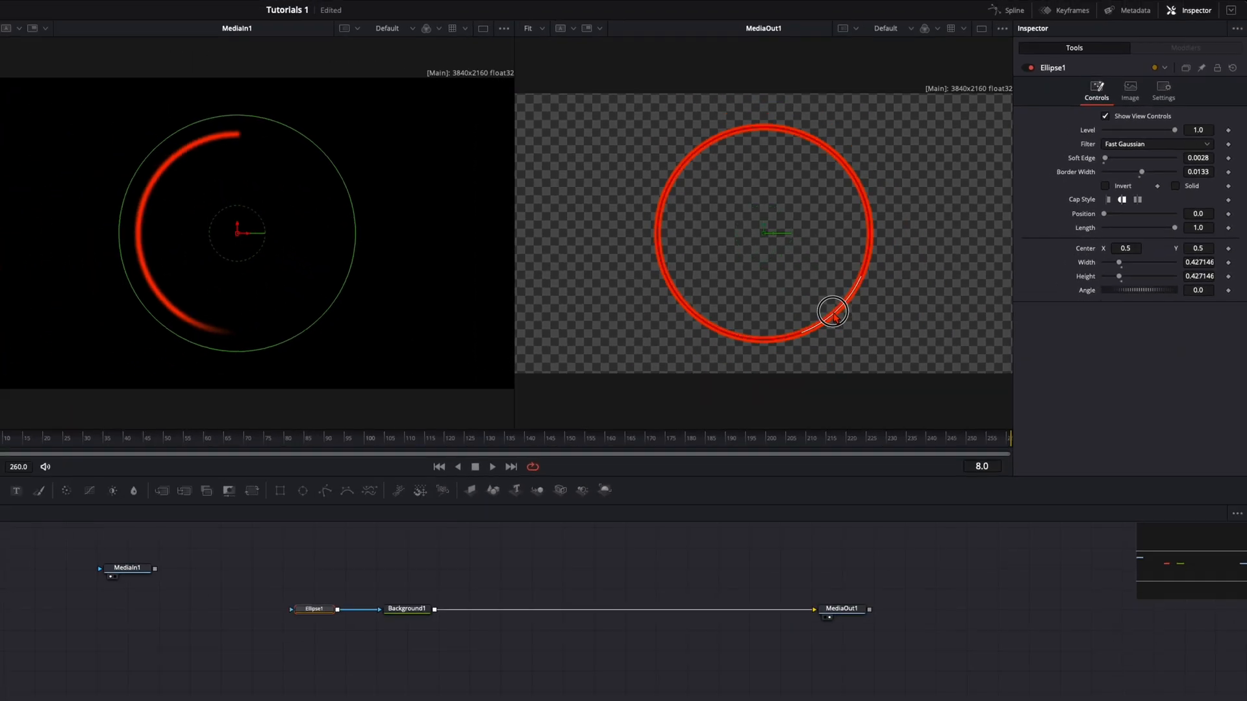
pyautogui.moveTo(833, 311); pyautogui.dragTo(824, 301)
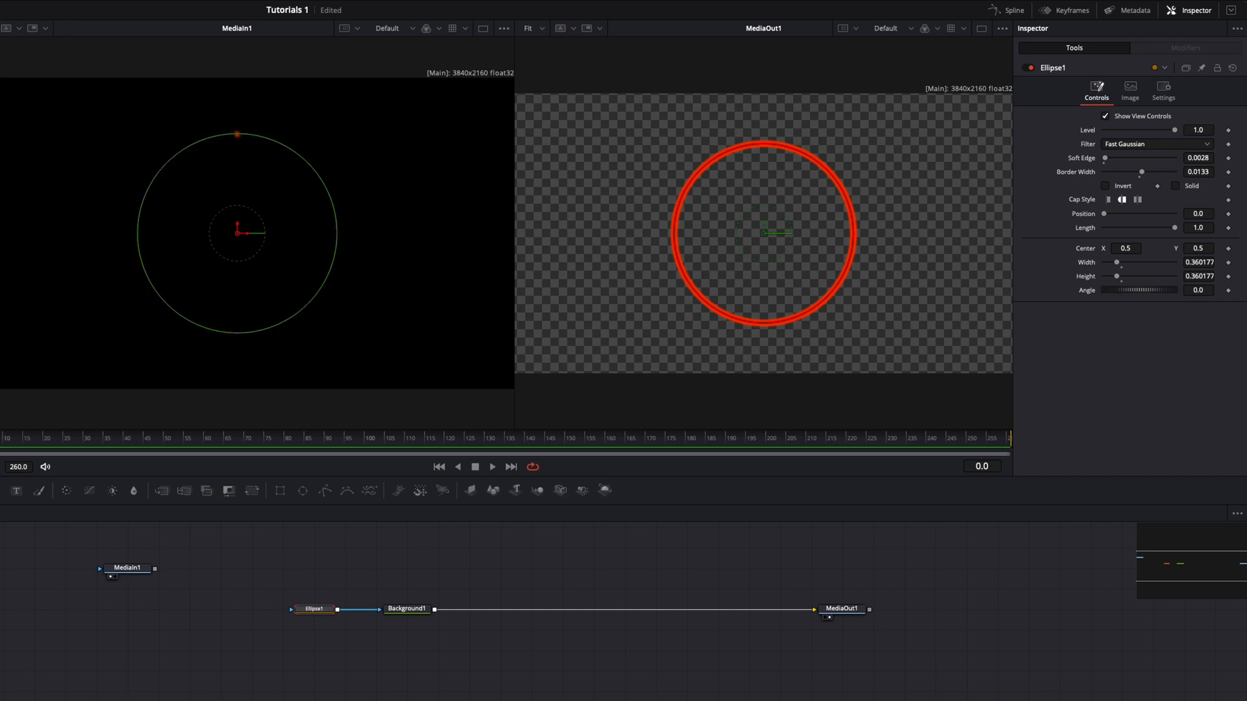
# Drag the ellipse Length down to 0 and adjust its start point to 0.25 at the top.
pyautogui.moveTo(1172, 228); pyautogui.dragTo(1146, 271)
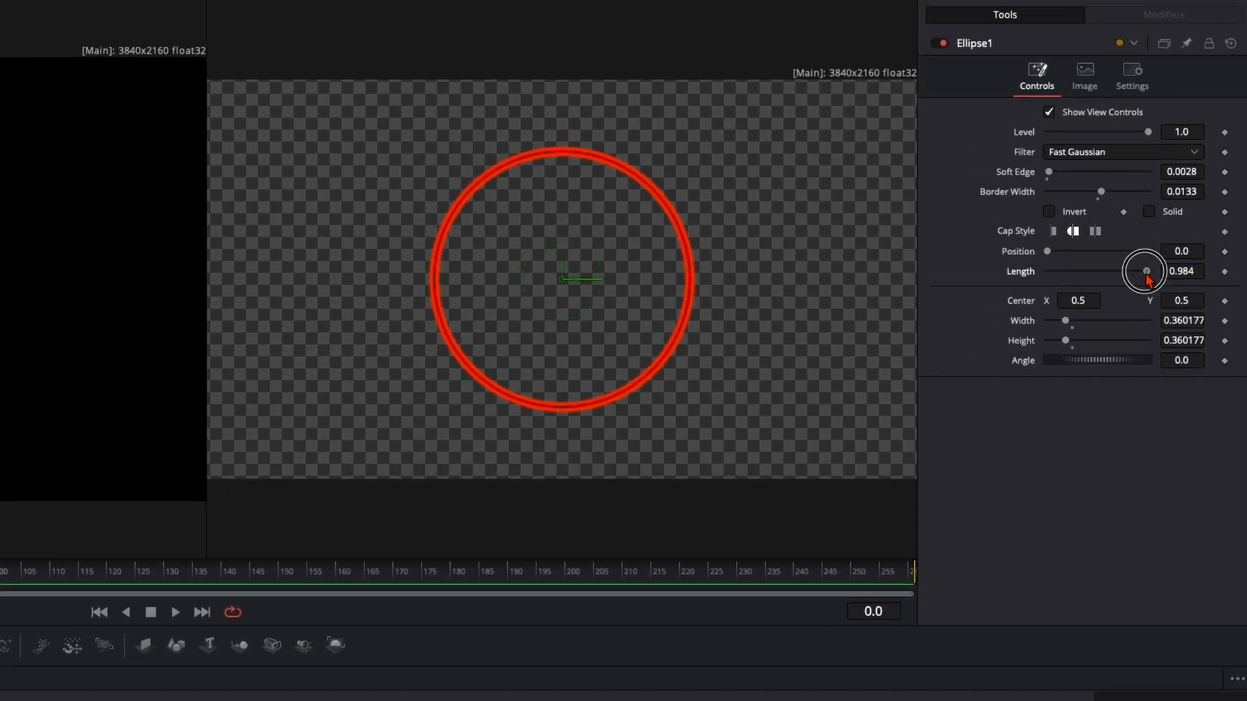
pyautogui.moveTo(1147, 272); pyautogui.dragTo(1079, 272)
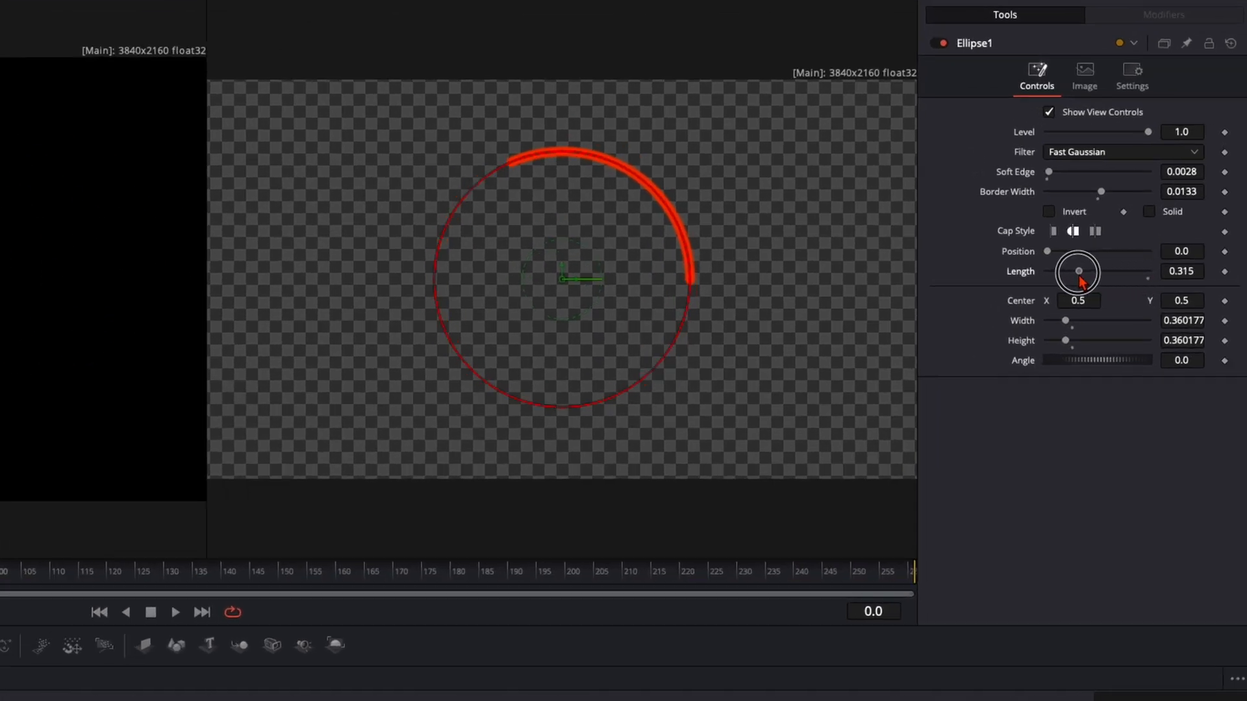
pyautogui.moveTo(1078, 272); pyautogui.dragTo(1148, 272)
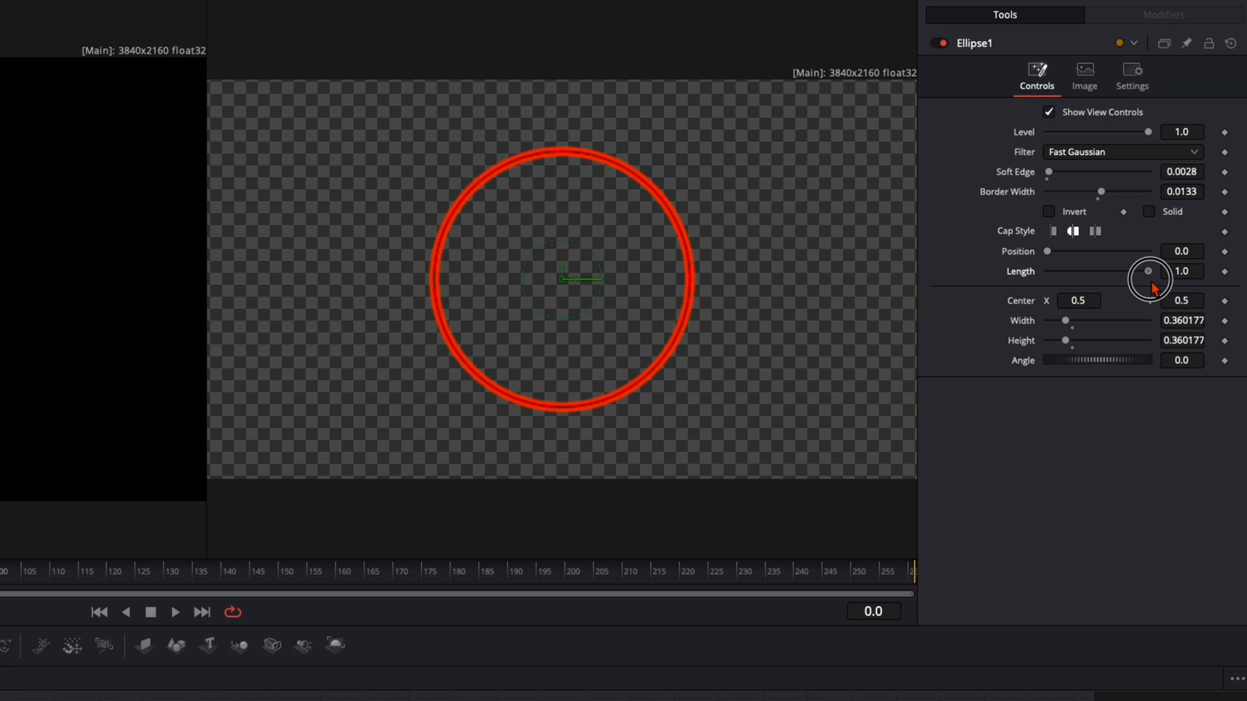
pyautogui.moveTo(1147, 270); pyautogui.dragTo(1052, 251)
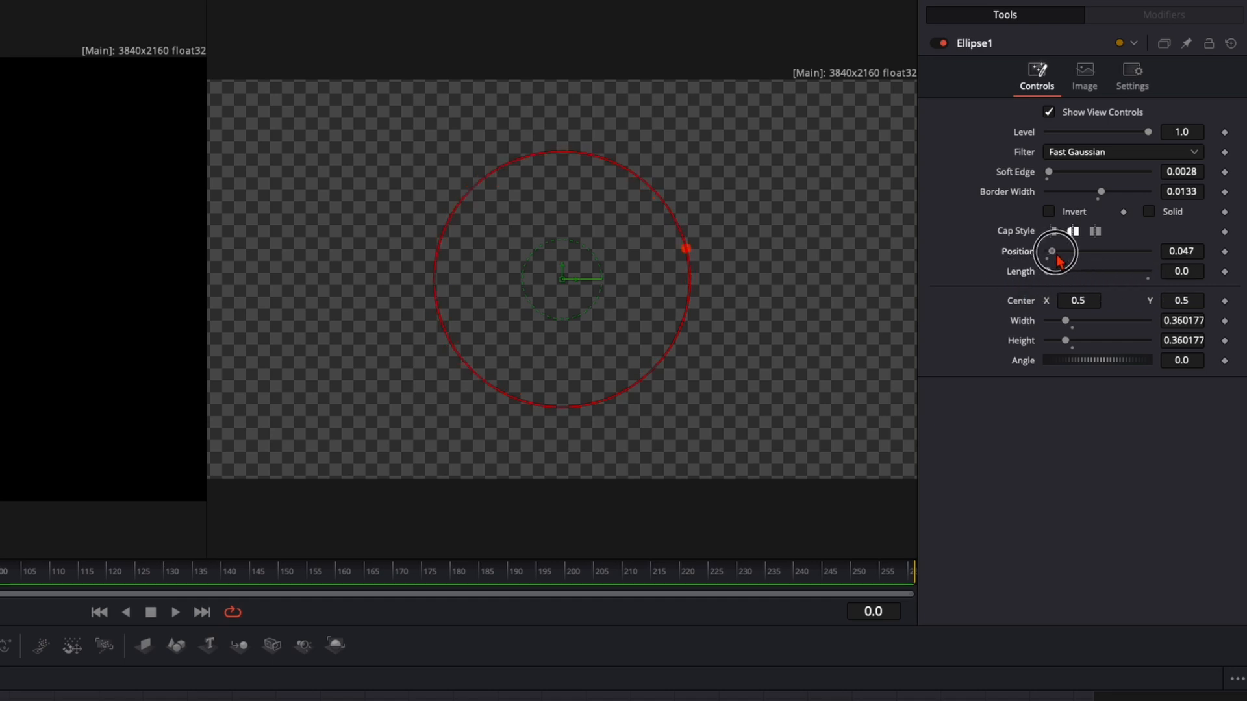
pyautogui.moveTo(1073, 252); pyautogui.dragTo(1073, 251)
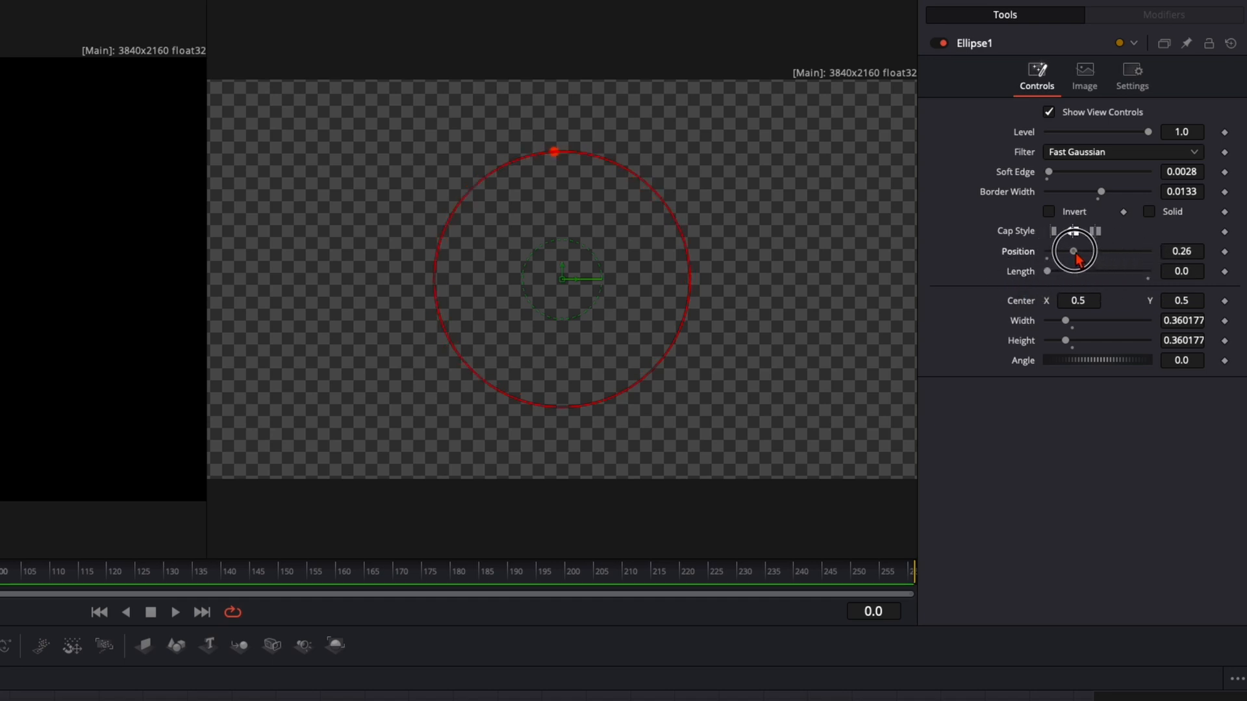
pyautogui.moveTo(1073, 252); pyautogui.dragTo(1074, 270)
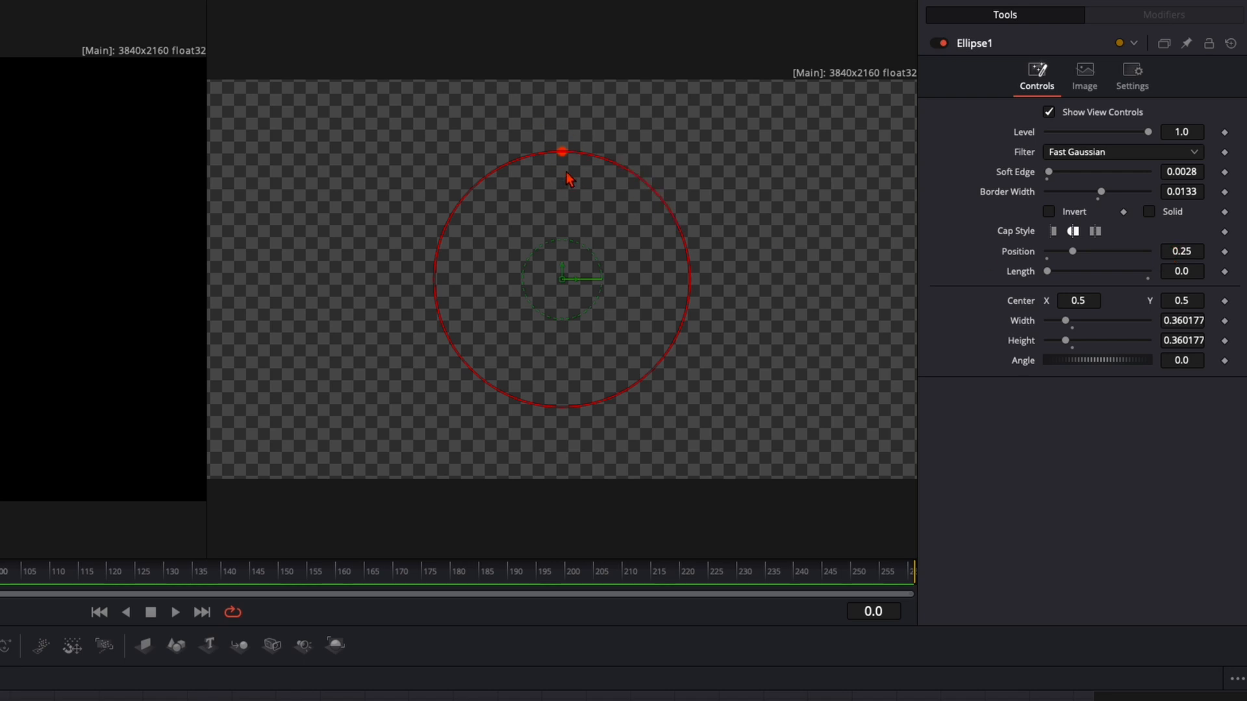
pyautogui.moveTo(554, 171)
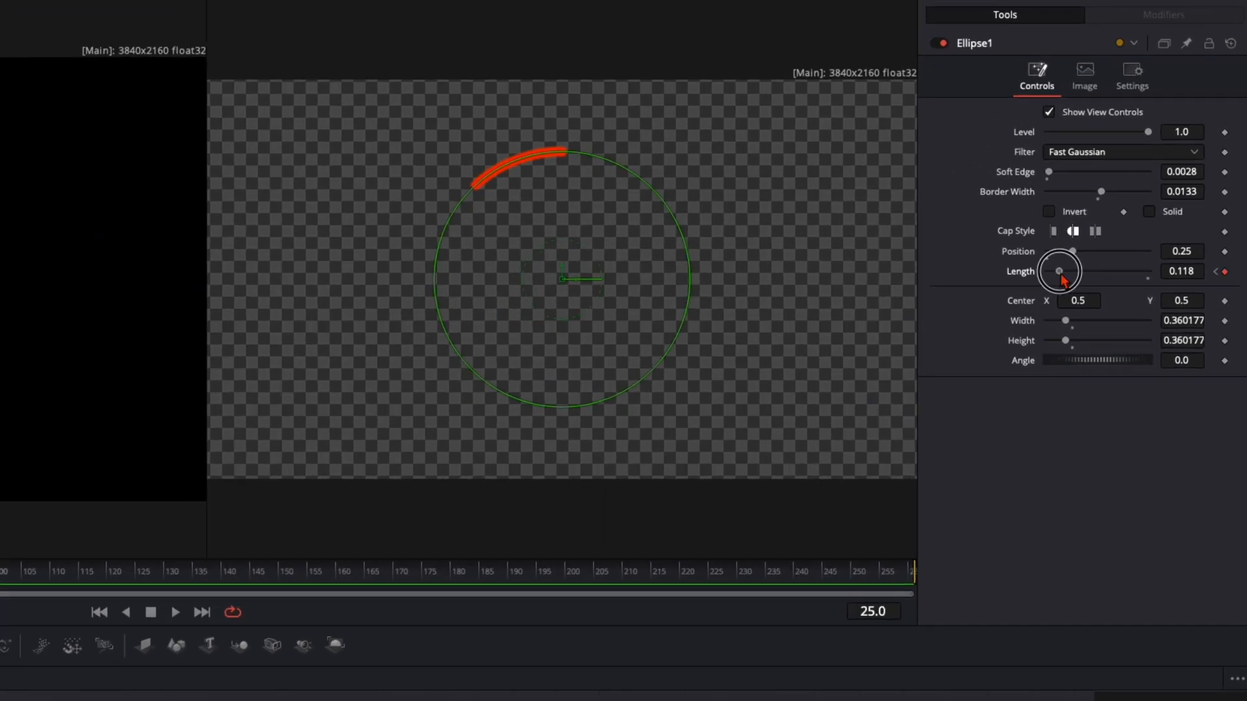
# Drag the Length slider up to 1.0 so the ring draws on completely.
pyautogui.moveTo(1058, 271); pyautogui.dragTo(1147, 272)
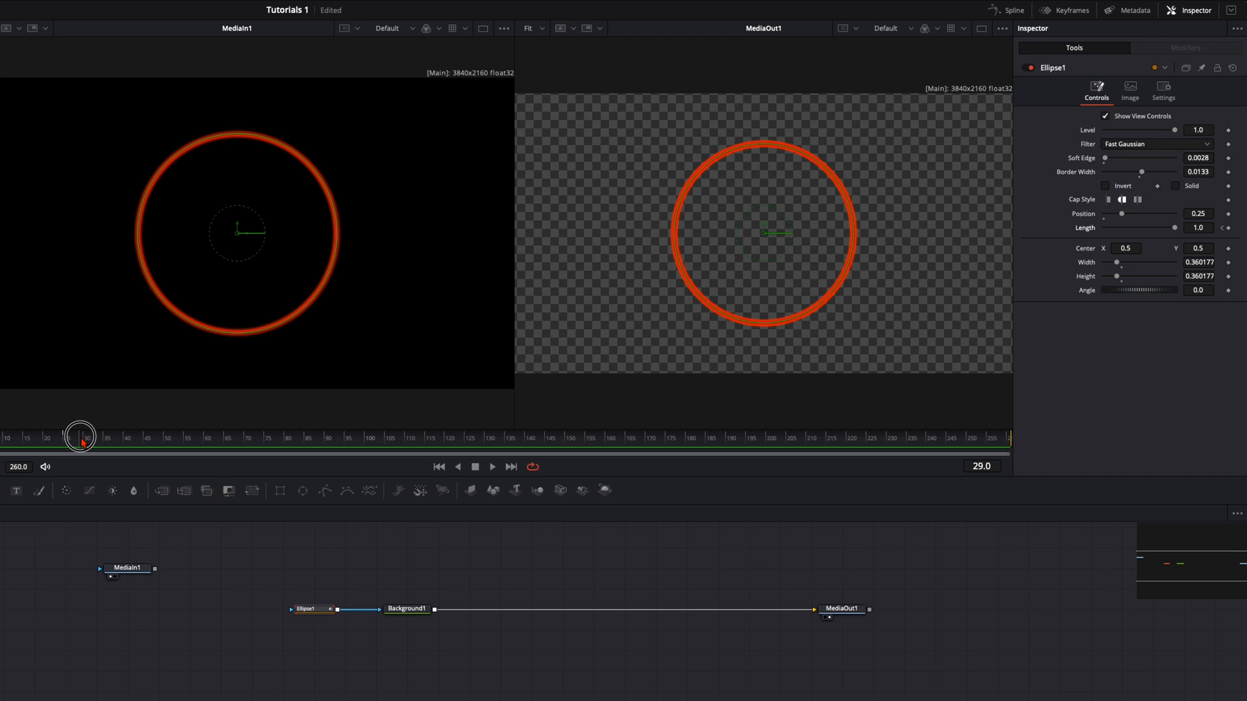
# Scrub to frame 35 and keyframe the ring's Width/Height at 0.36.
pyautogui.moveTo(79, 437); pyautogui.dragTo(106, 437)
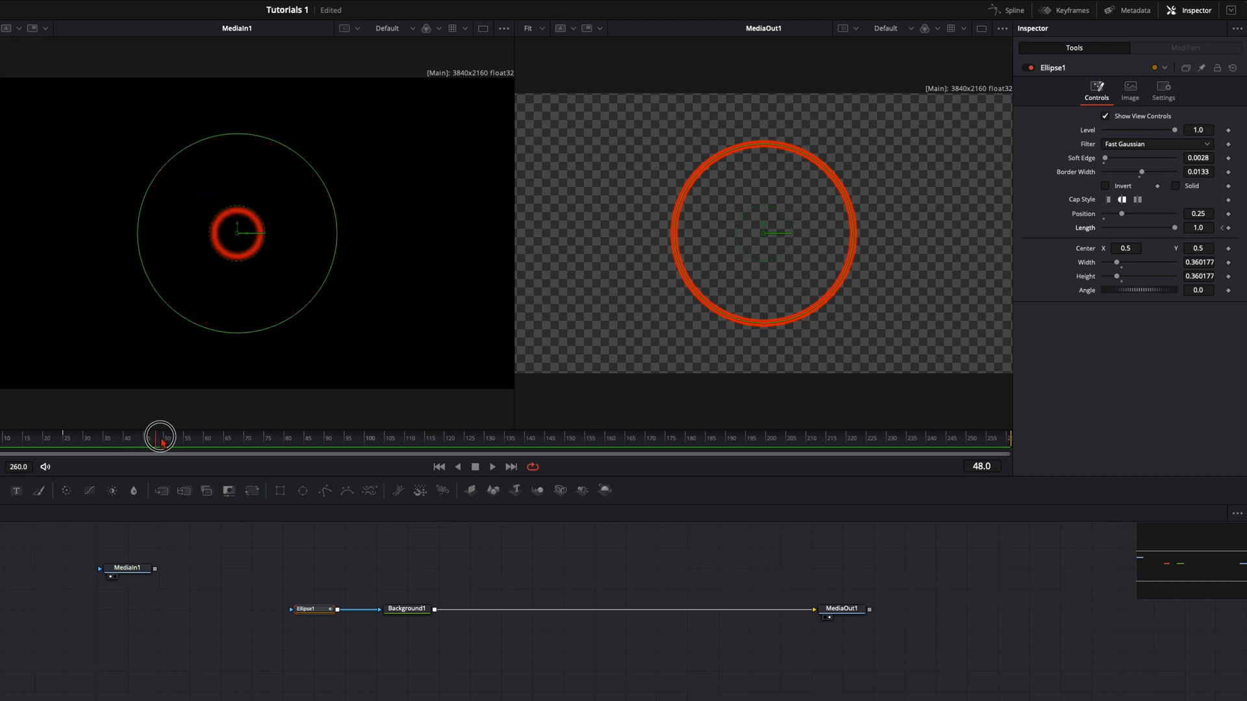
pyautogui.moveTo(159, 436); pyautogui.dragTo(191, 435)
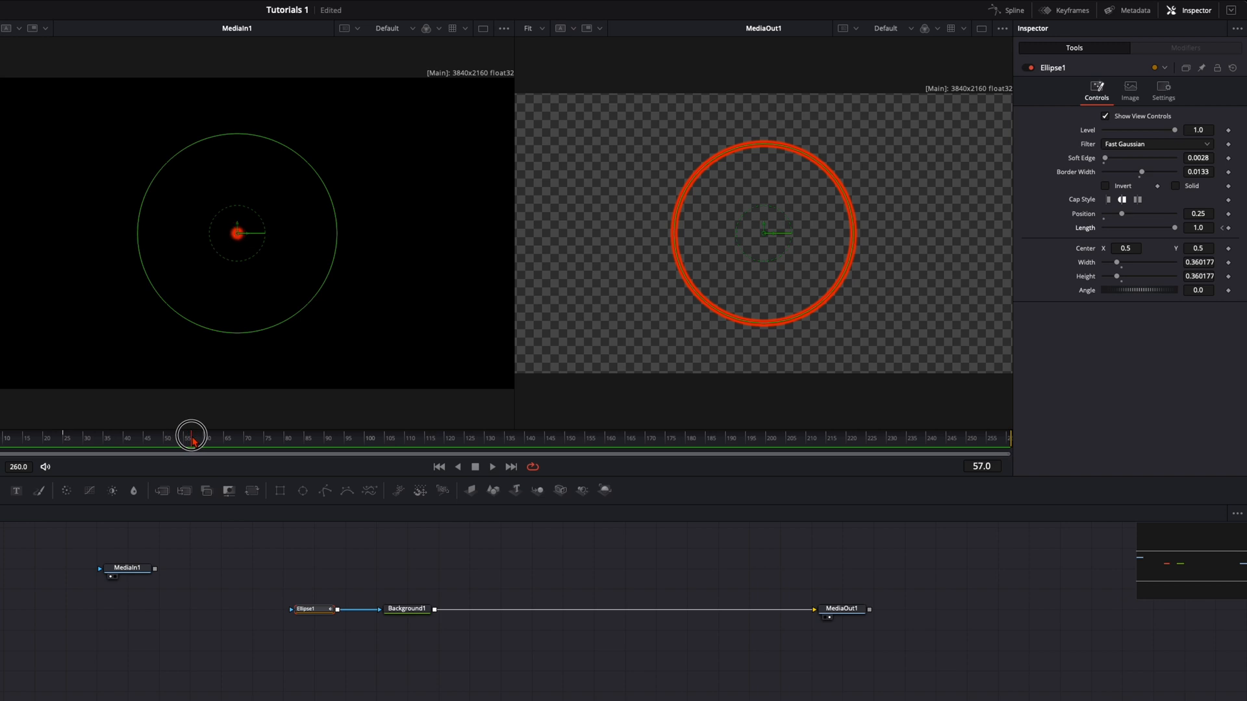
pyautogui.moveTo(191, 436); pyautogui.dragTo(76, 436)
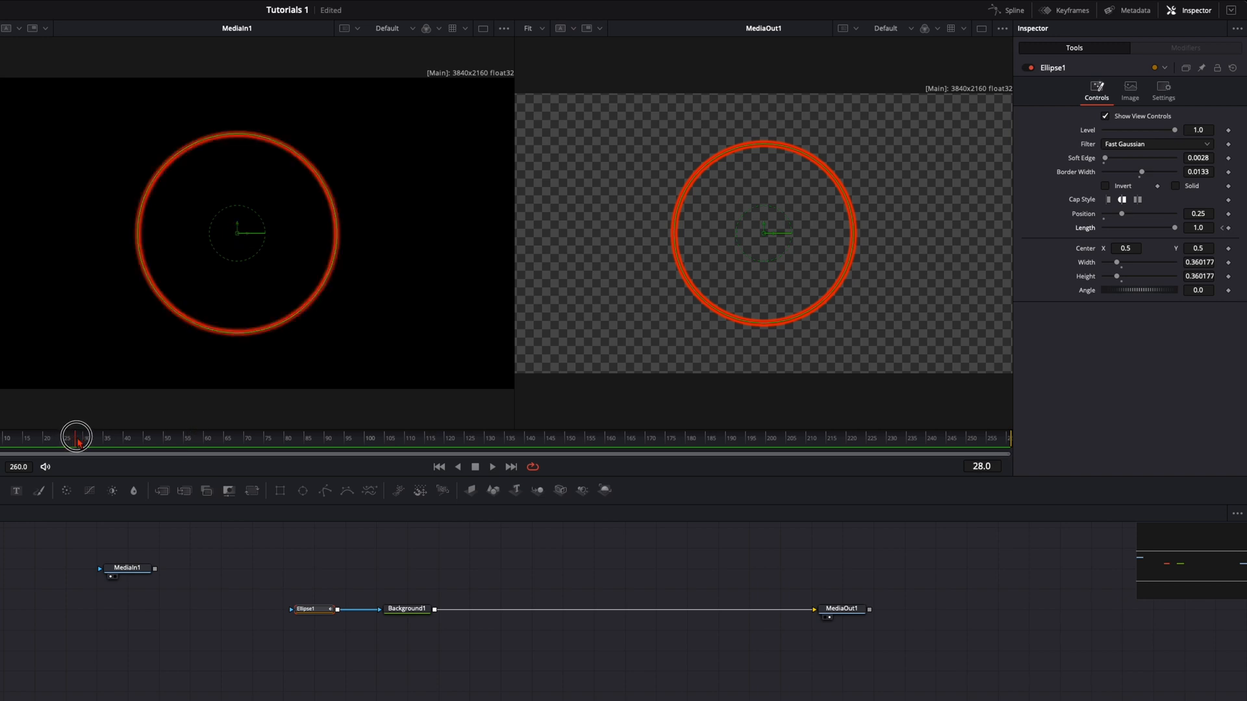
pyautogui.moveTo(78, 436); pyautogui.dragTo(104, 436)
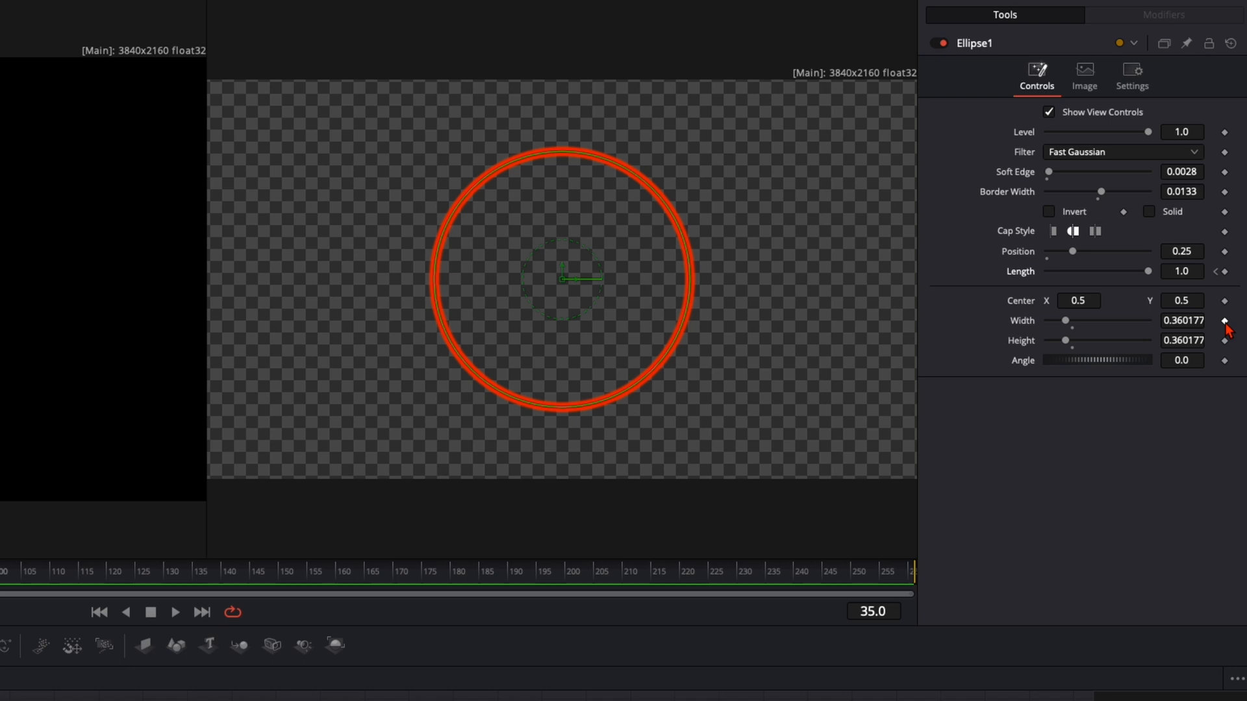
pyautogui.click(1225, 322)
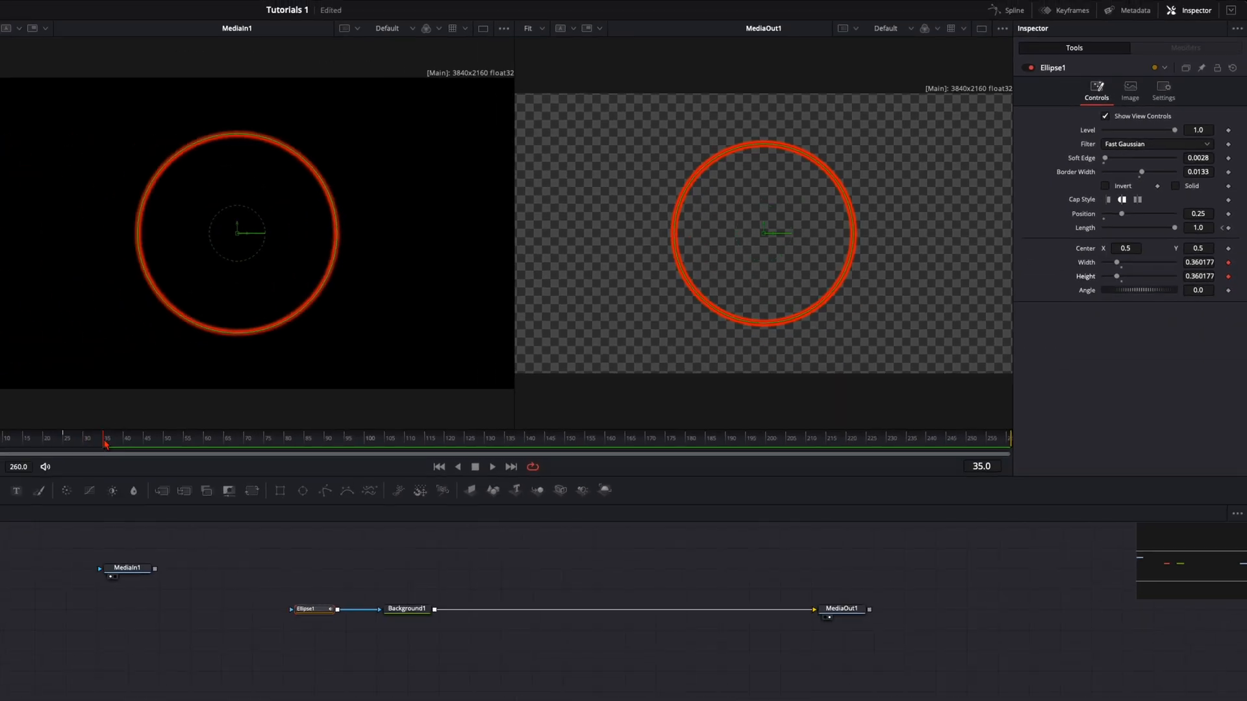
# At frame 60, drag the ellipse edge inward to shrink the ring.
pyautogui.moveTo(106, 438); pyautogui.dragTo(173, 438)
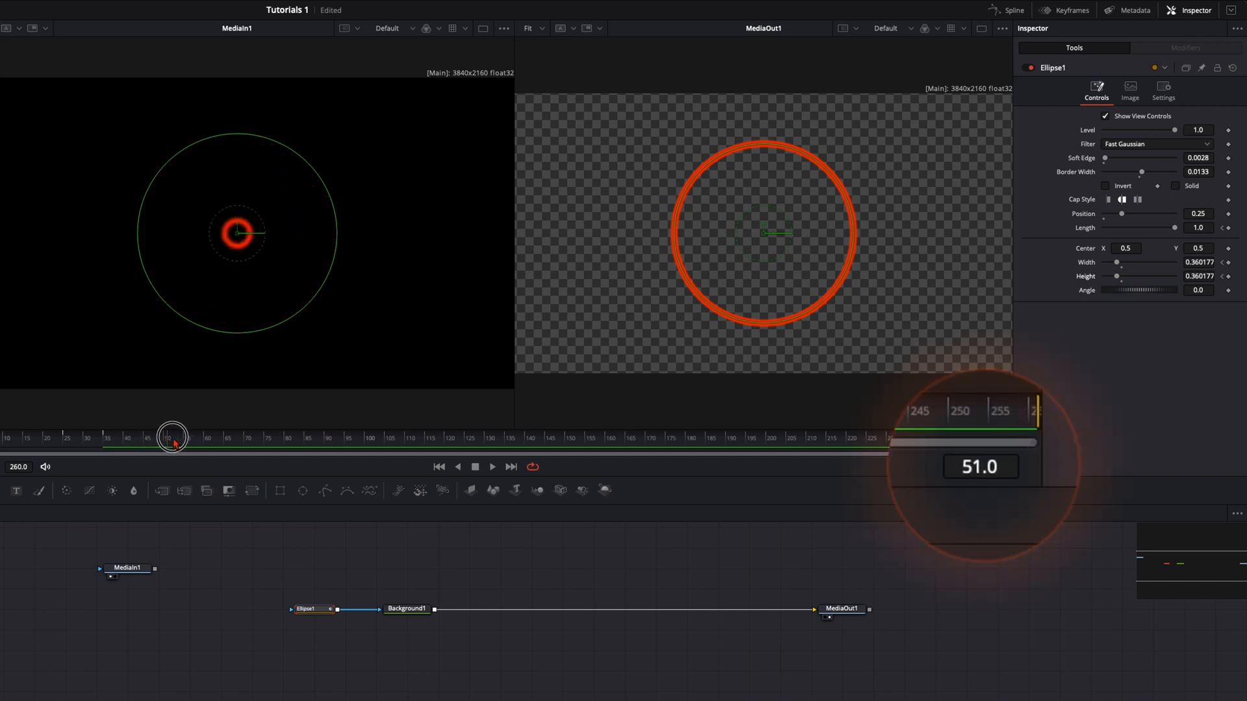
pyautogui.moveTo(172, 436); pyautogui.dragTo(205, 436)
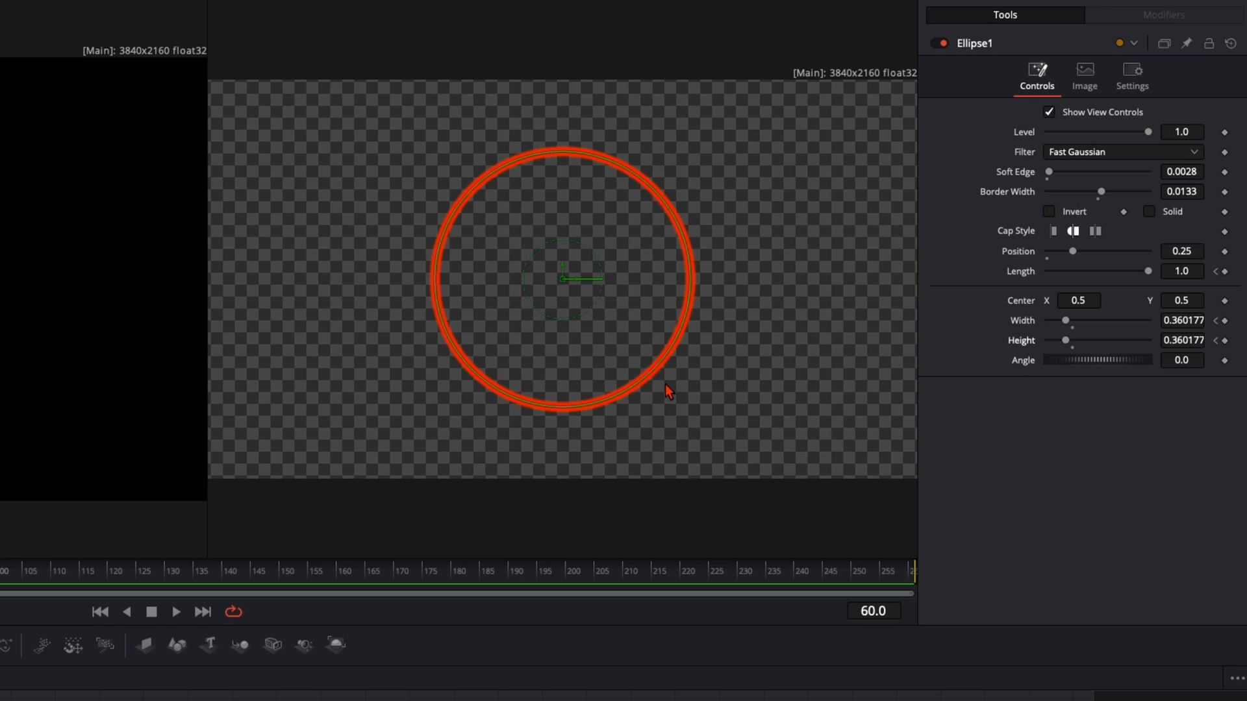
pyautogui.moveTo(669, 390); pyautogui.dragTo(632, 366)
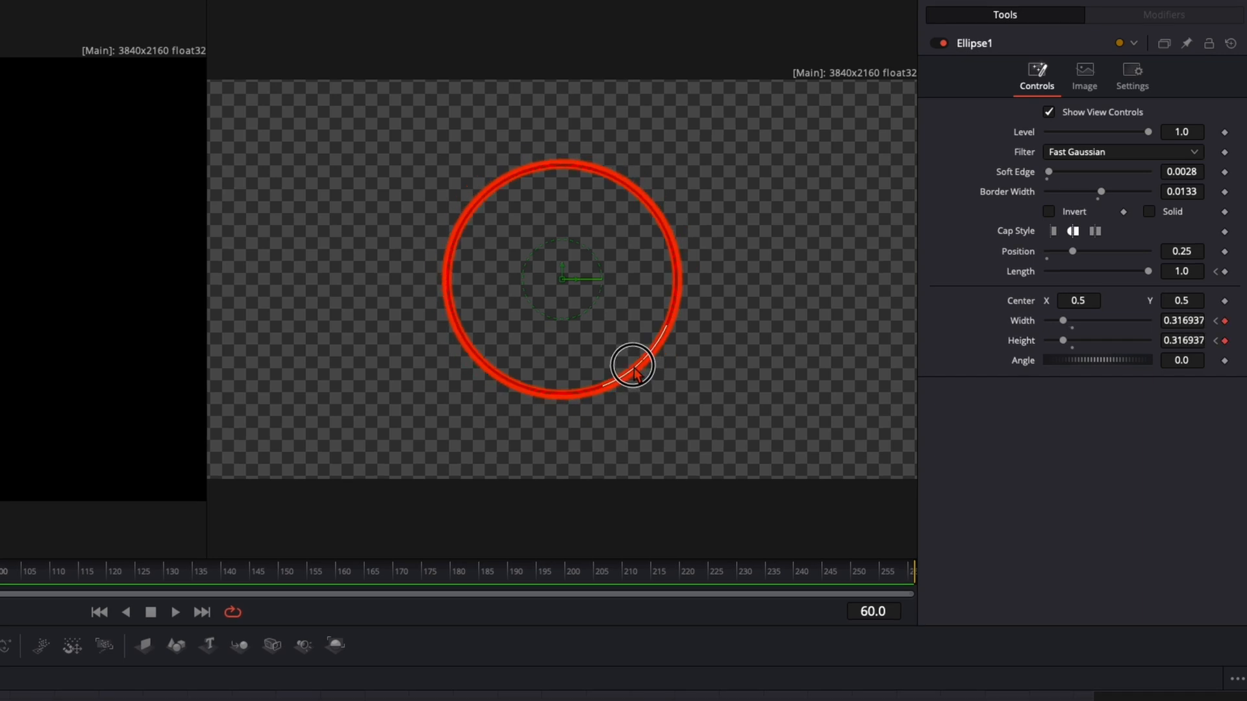
pyautogui.moveTo(632, 366); pyautogui.dragTo(565, 279)
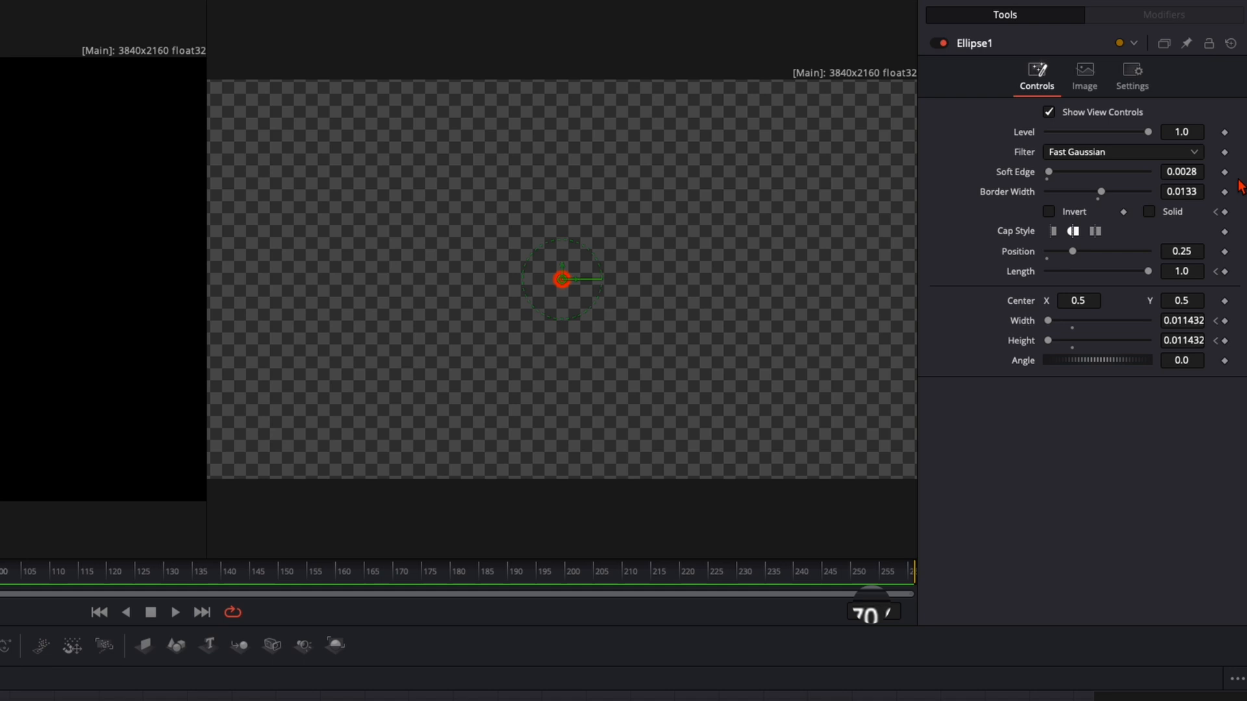
# Tick Solid at frame 70 to turn the tiny ring into a filled dot.
pyautogui.click(1149, 212)
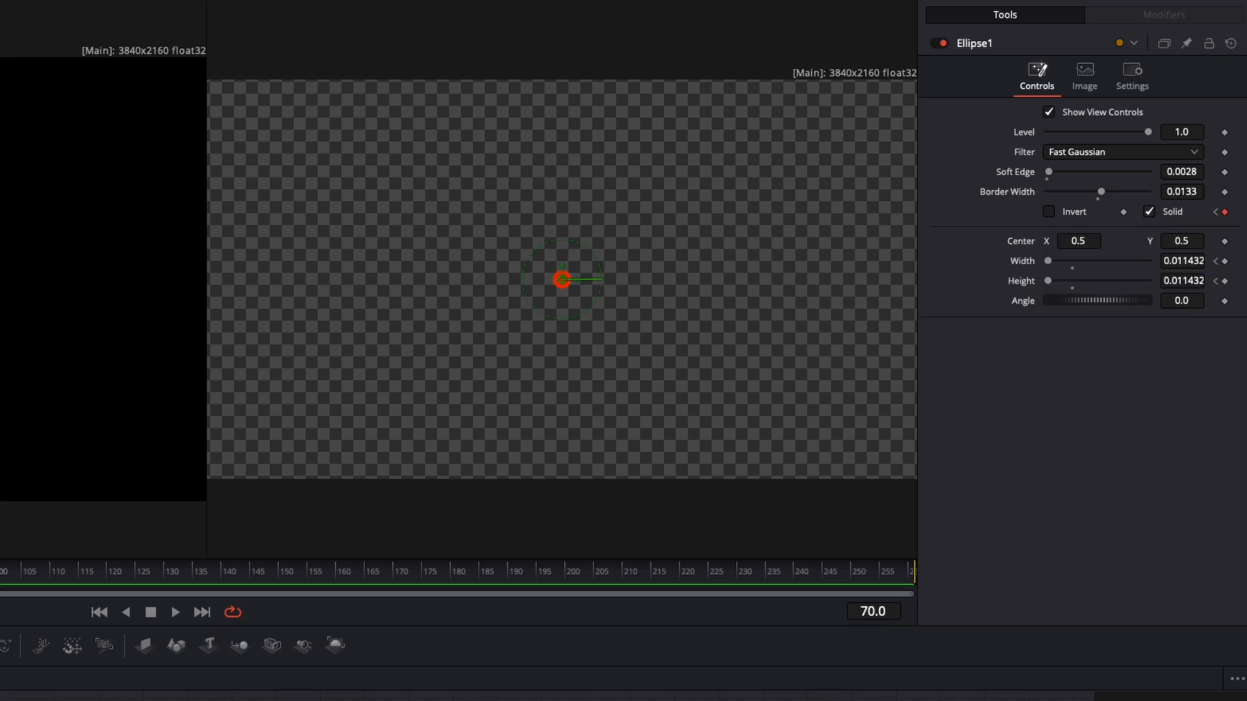
pyautogui.moveTo(613, 261)
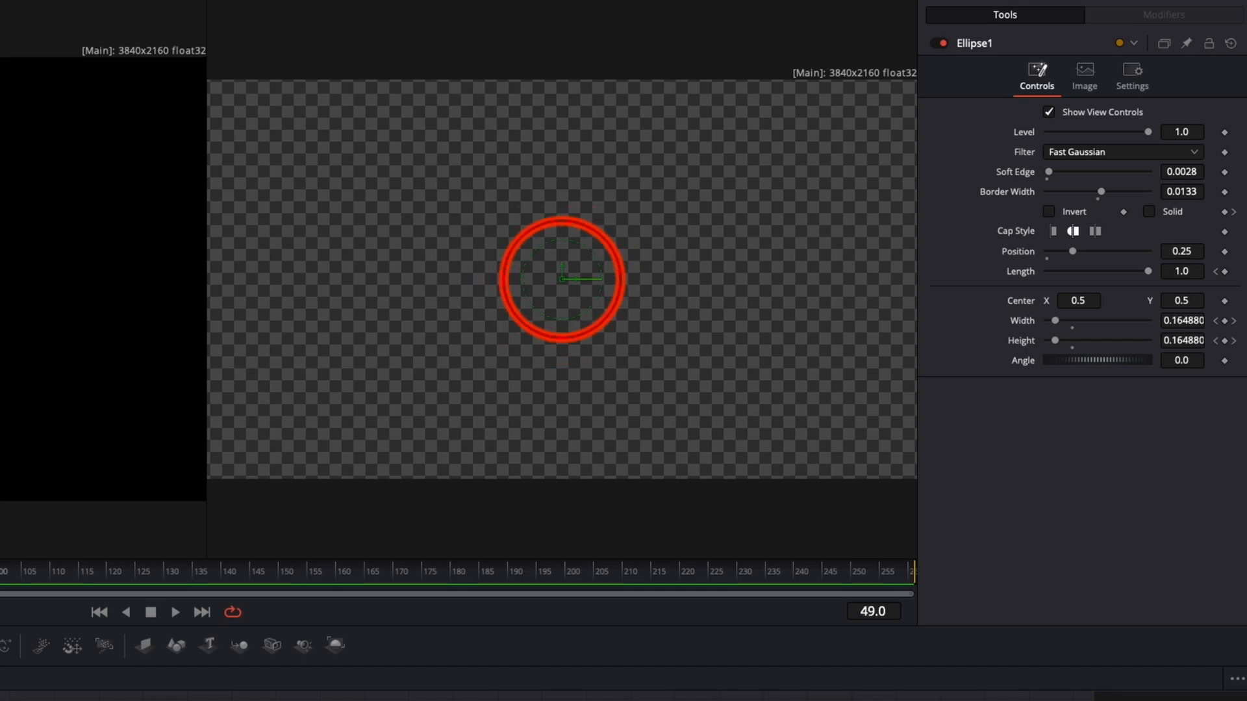
# Revisit the Solid checkbox and click in the lower timeline area while setting up the grow.
pyautogui.click(1149, 211)
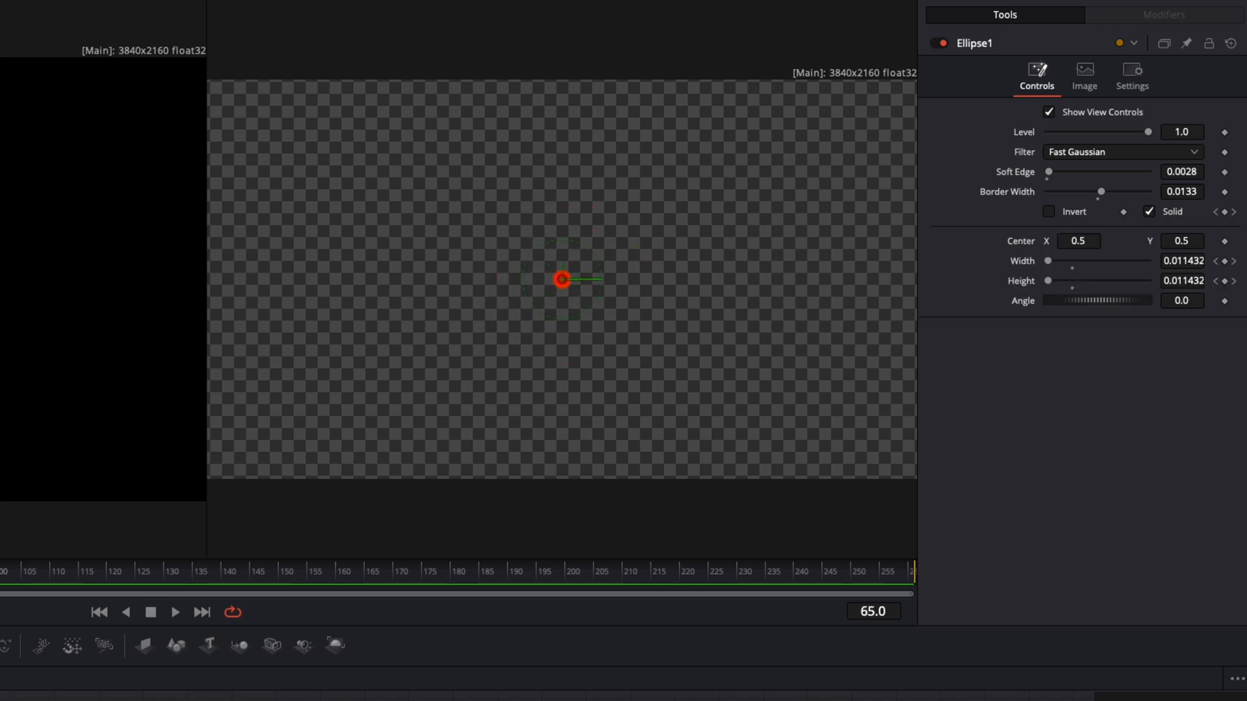
pyautogui.click(174, 612)
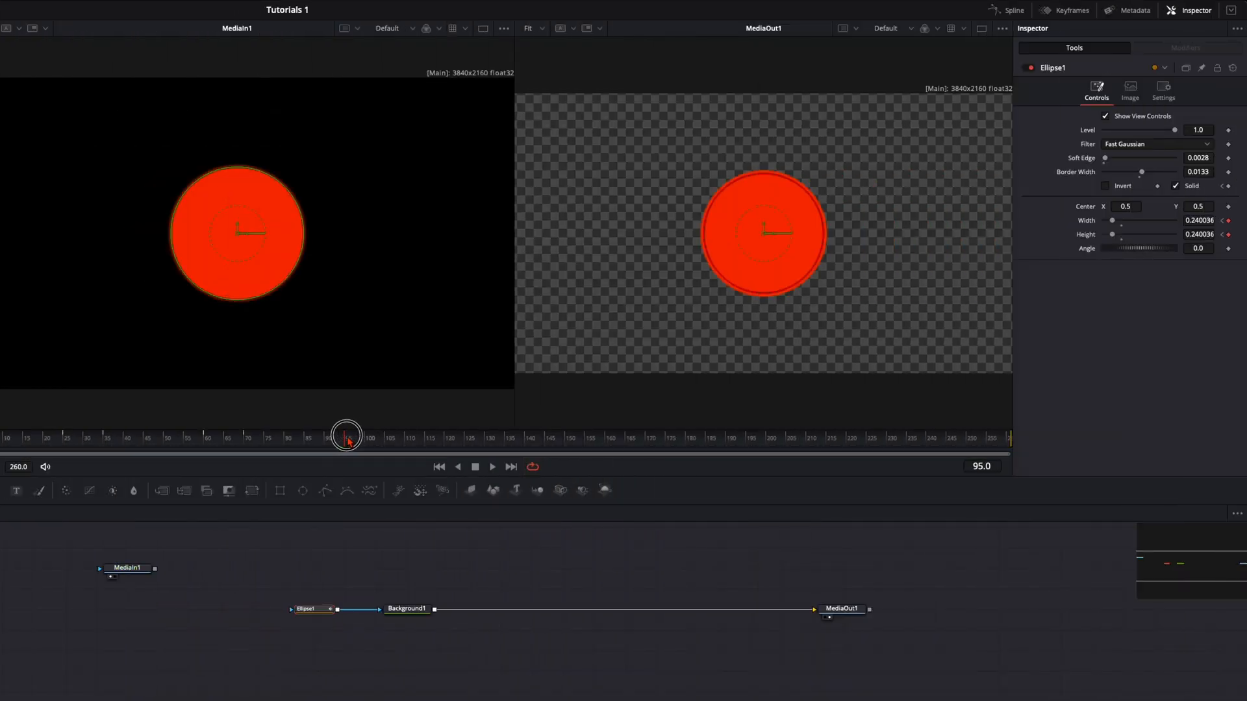
# Step to frames 105 and 120, dragging the red disc's center to keyframe its path.
pyautogui.moveTo(347, 435); pyautogui.dragTo(385, 435)
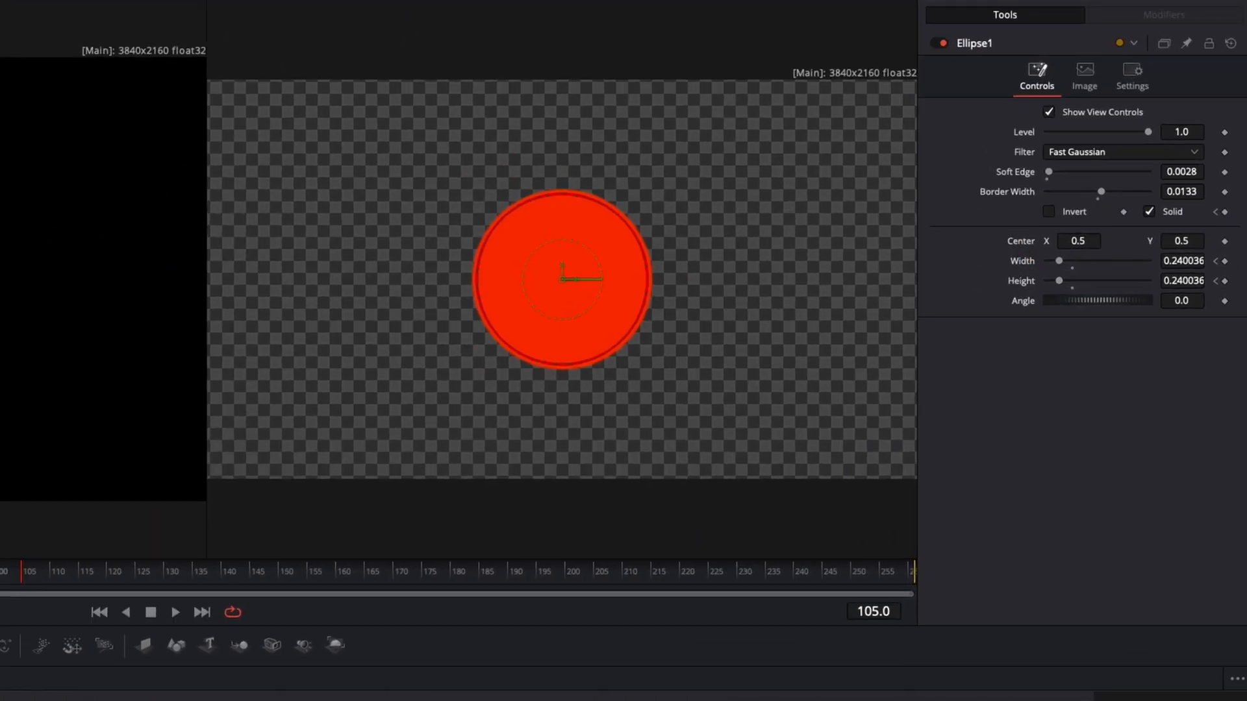
pyautogui.click(1080, 241)
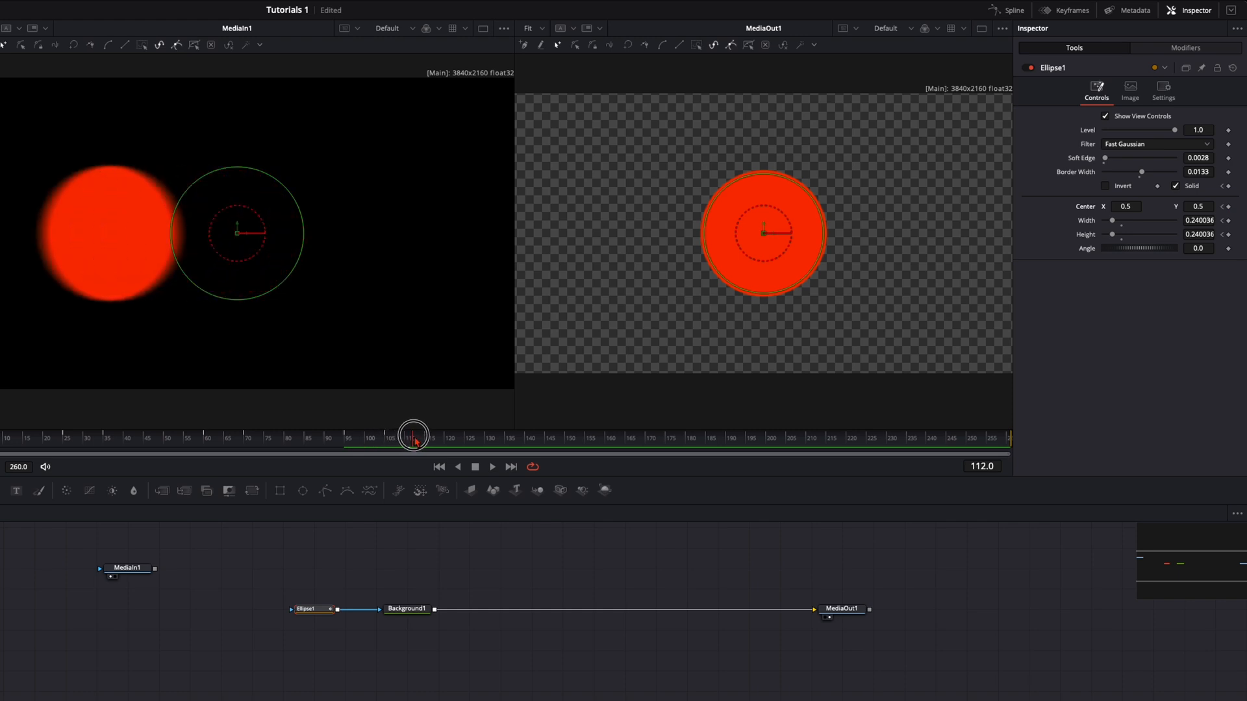
pyautogui.moveTo(413, 436); pyautogui.dragTo(457, 435)
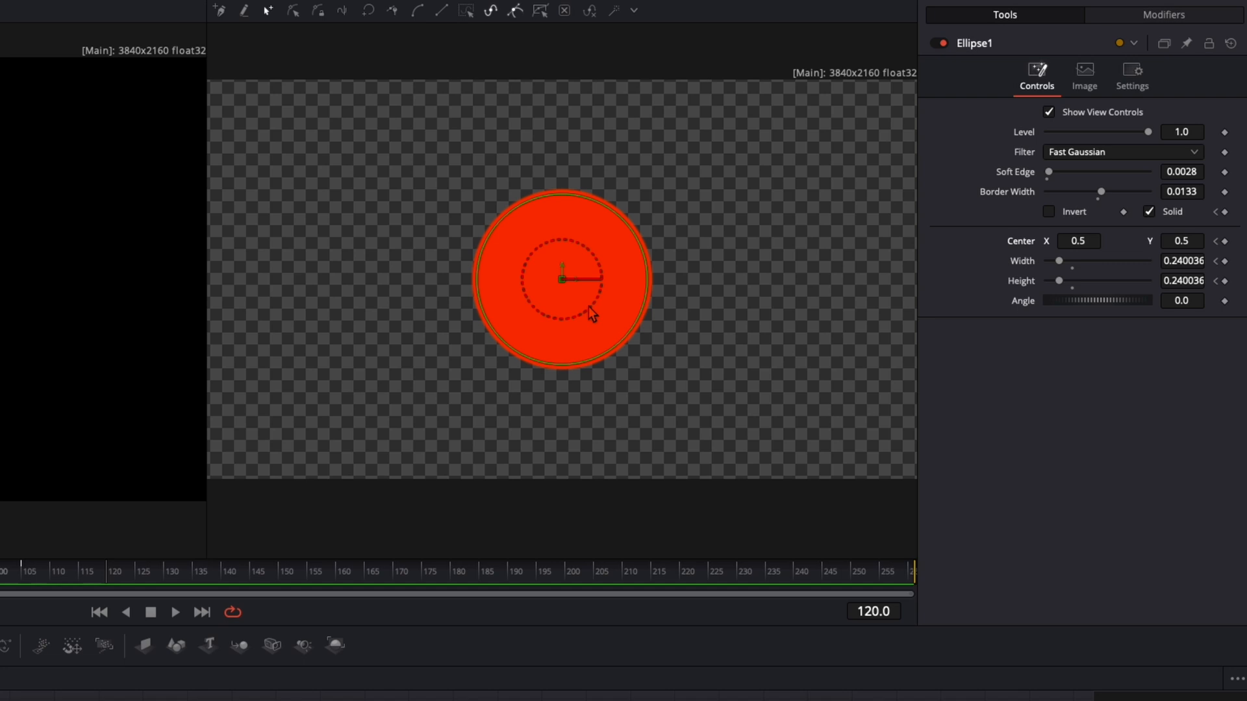
pyautogui.moveTo(576, 291)
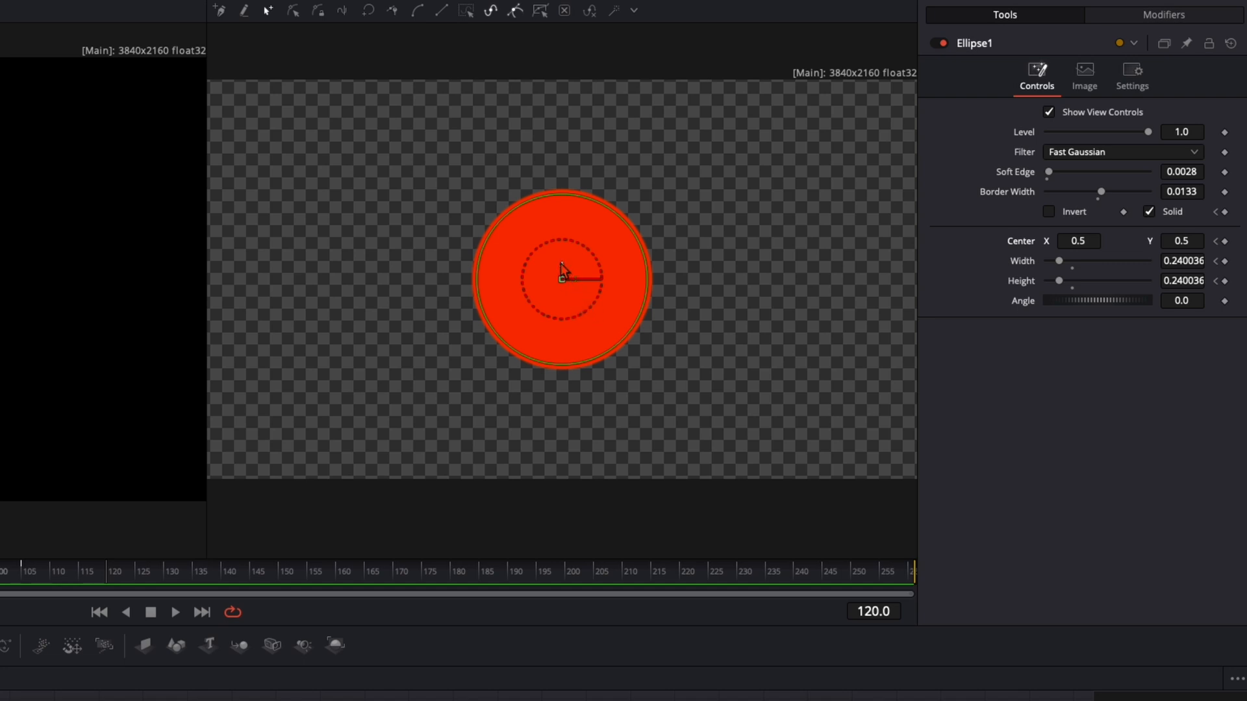
pyautogui.moveTo(561, 277); pyautogui.dragTo(566, 265)
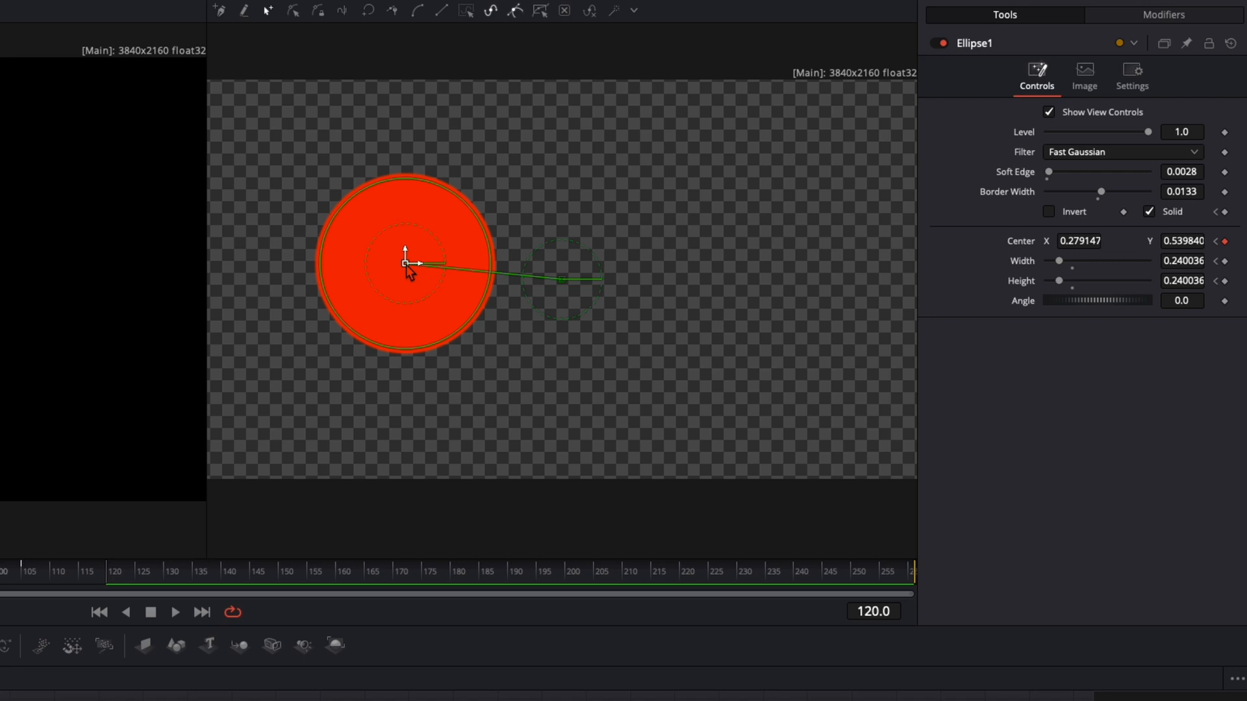
pyautogui.moveTo(405, 263); pyautogui.dragTo(659, 357)
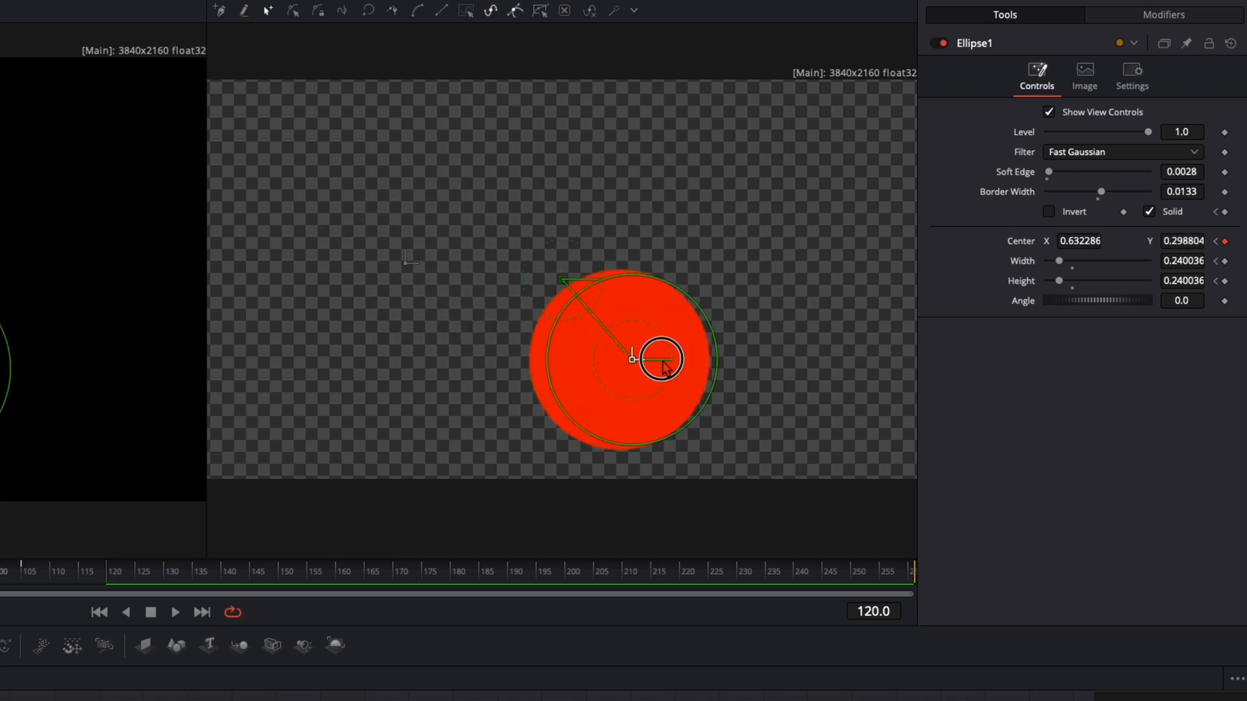
pyautogui.moveTo(659, 358); pyautogui.dragTo(338, 181)
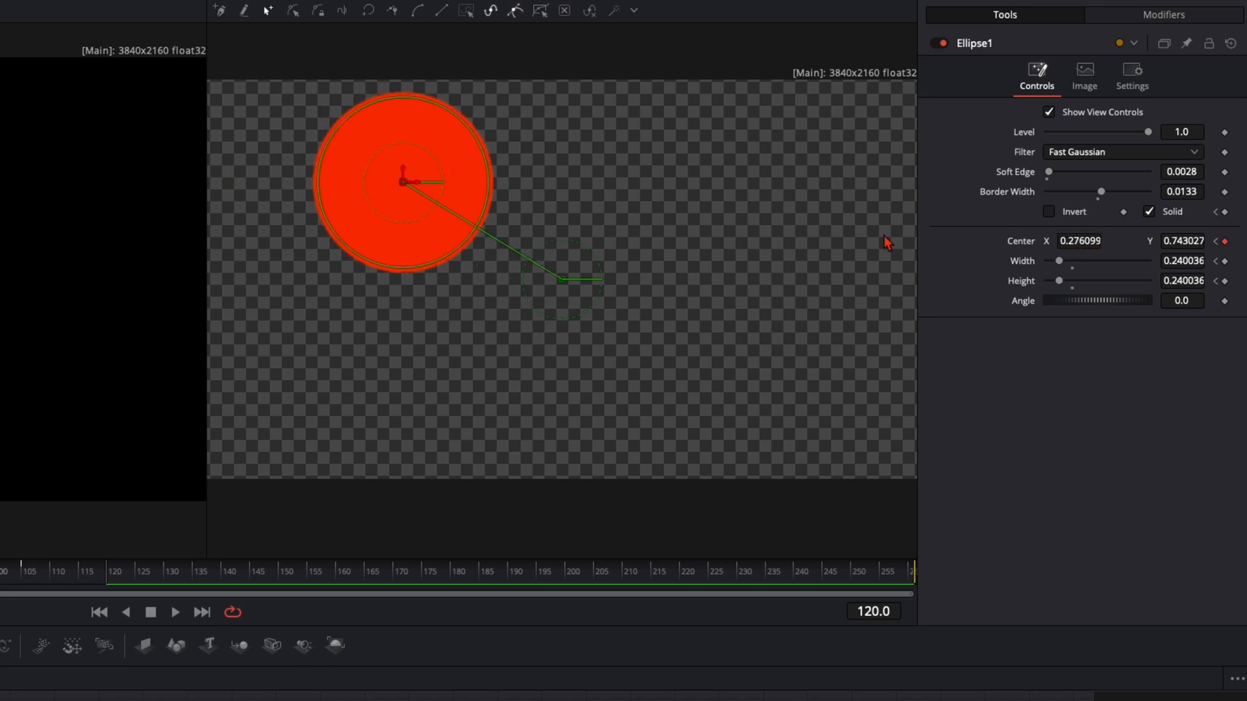
pyautogui.moveTo(402, 181); pyautogui.dragTo(310, 191)
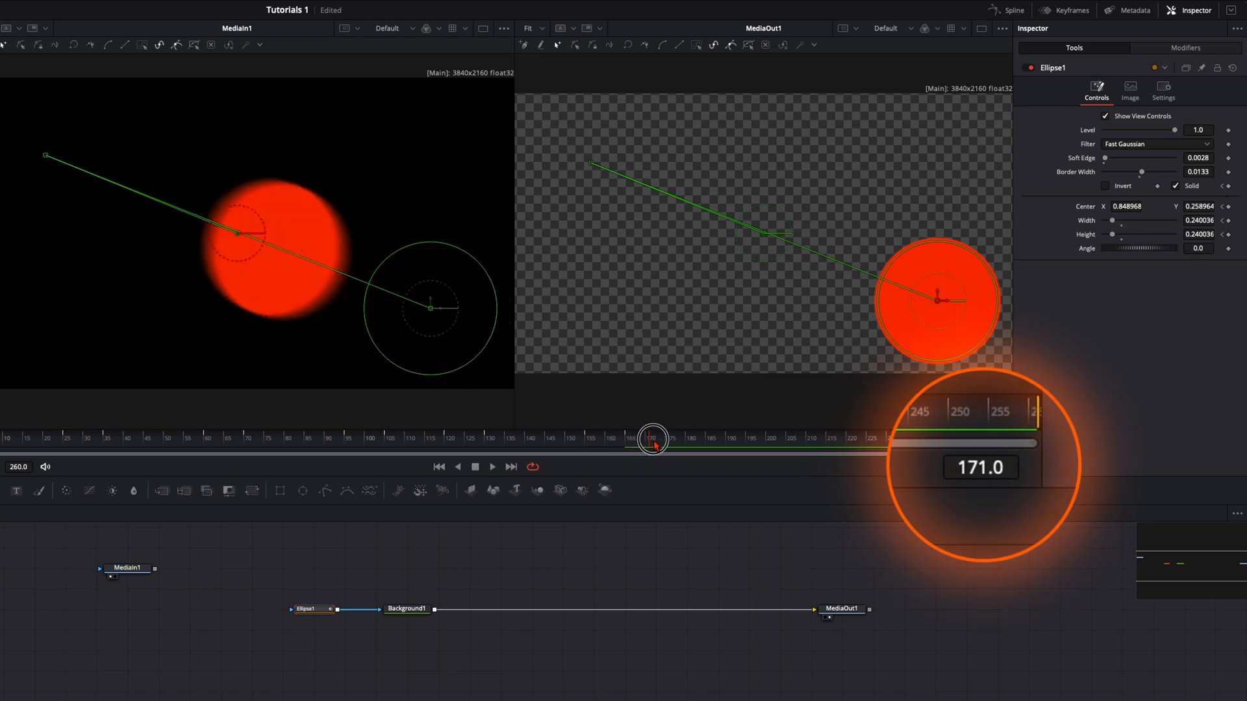
# At frame 180, move the ellipse back to the exact frame centre (0.5, 0.5).
pyautogui.moveTo(652, 438); pyautogui.dragTo(697, 438)
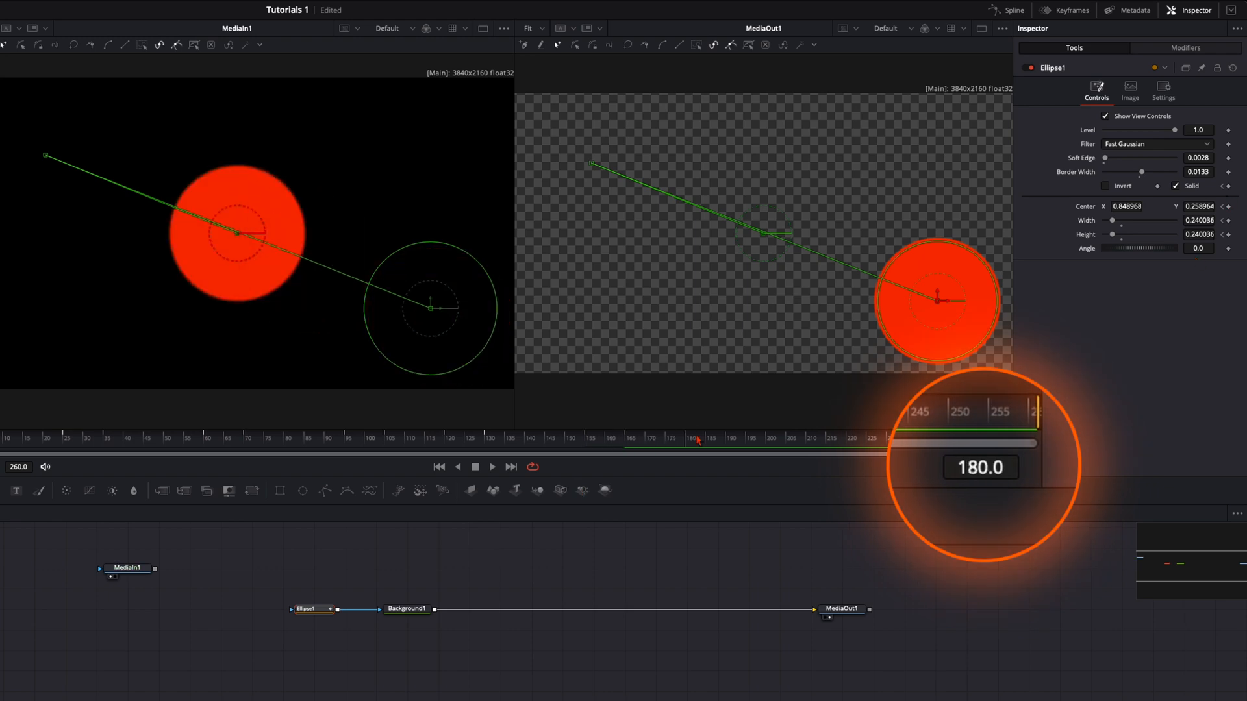
pyautogui.moveTo(942, 300); pyautogui.dragTo(772, 235)
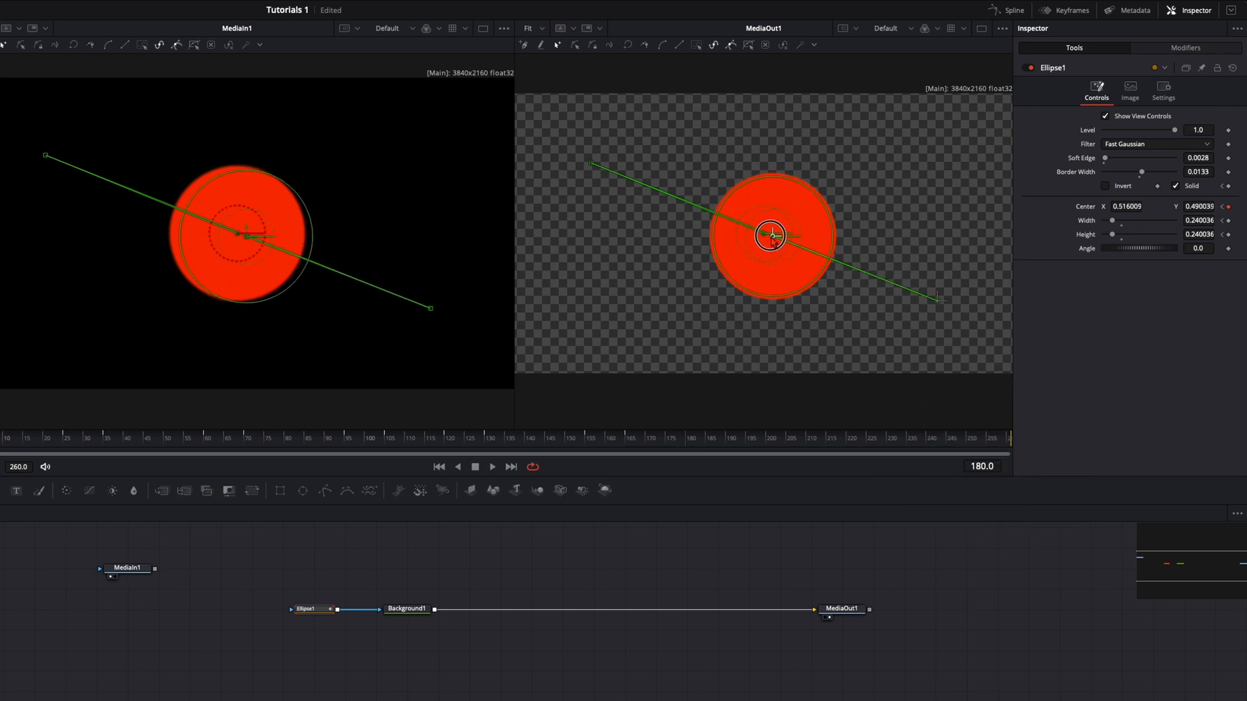
pyautogui.click(1125, 207)
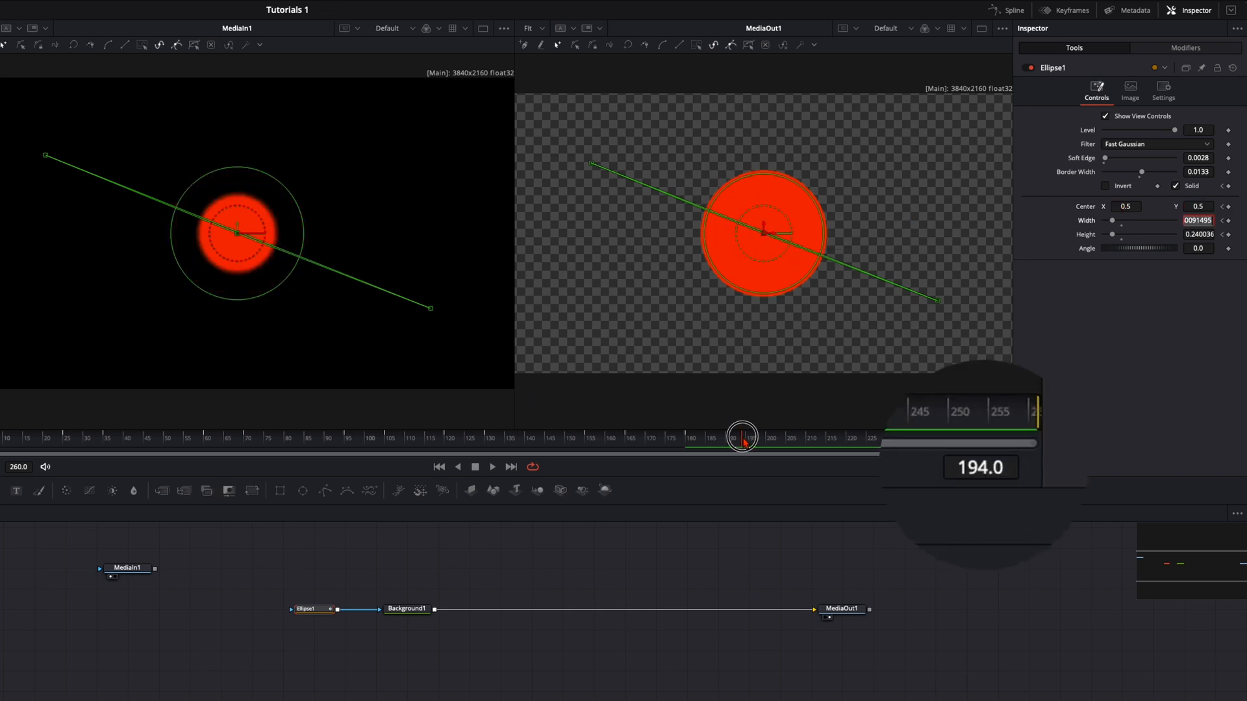
# Scrub near the end, then jump back to an earlier frame to review the shrink.
pyautogui.moveTo(740, 436); pyautogui.dragTo(724, 436)
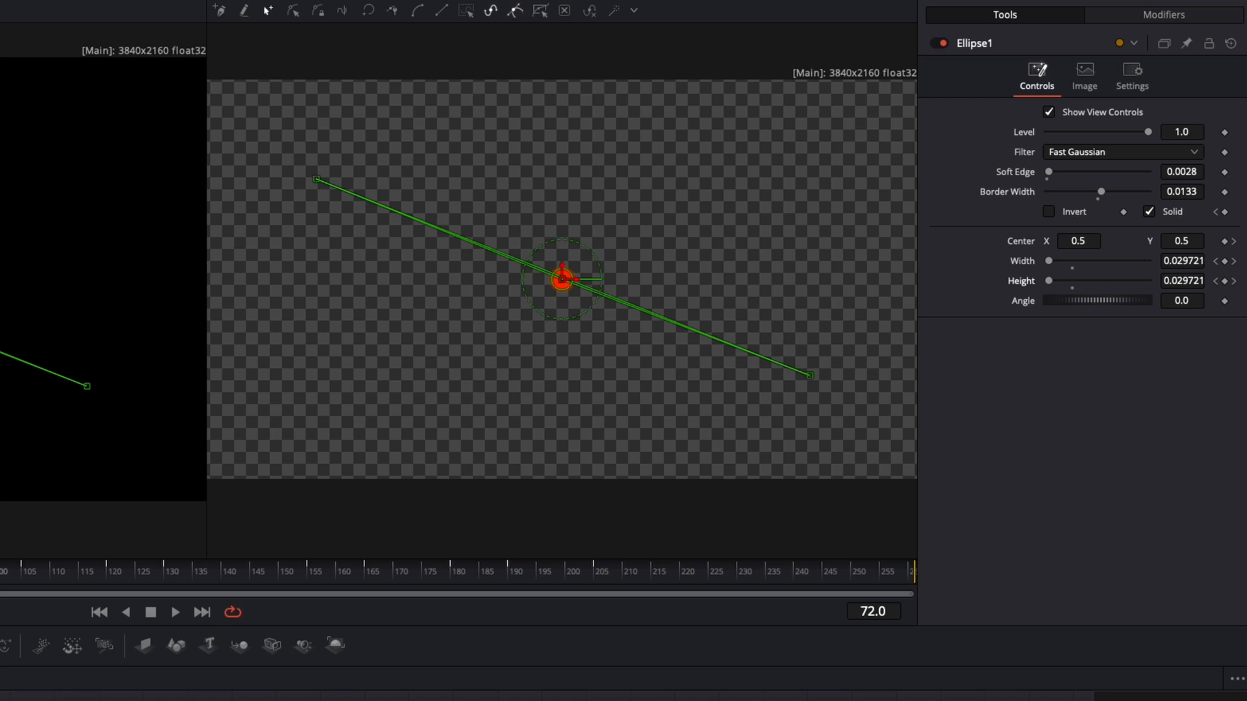
pyautogui.click(139, 571)
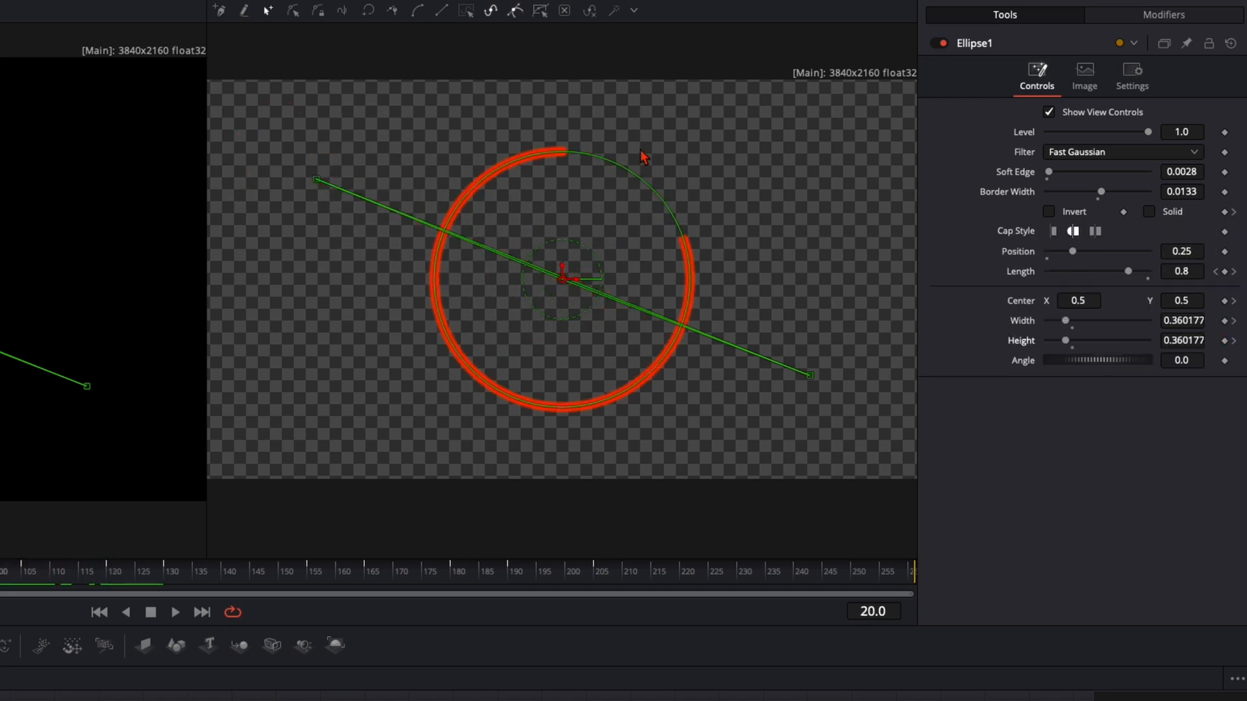
pyautogui.moveTo(1116, 288)
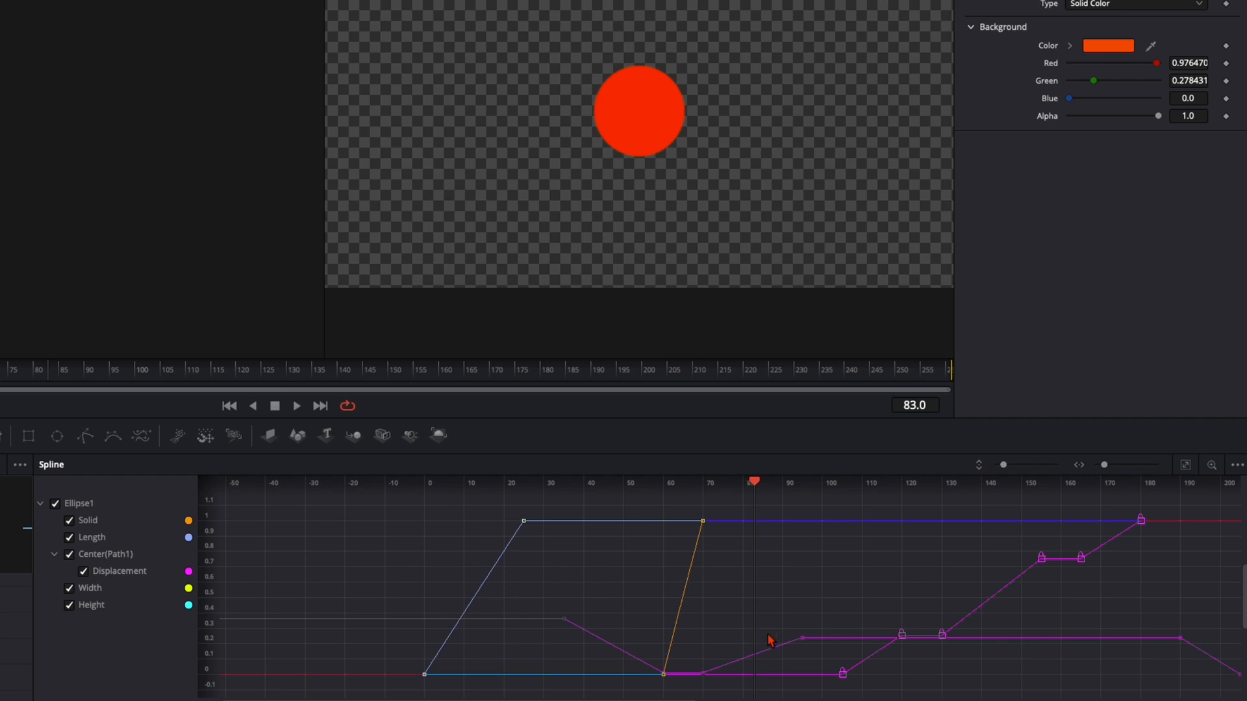
pyautogui.moveTo(878, 588)
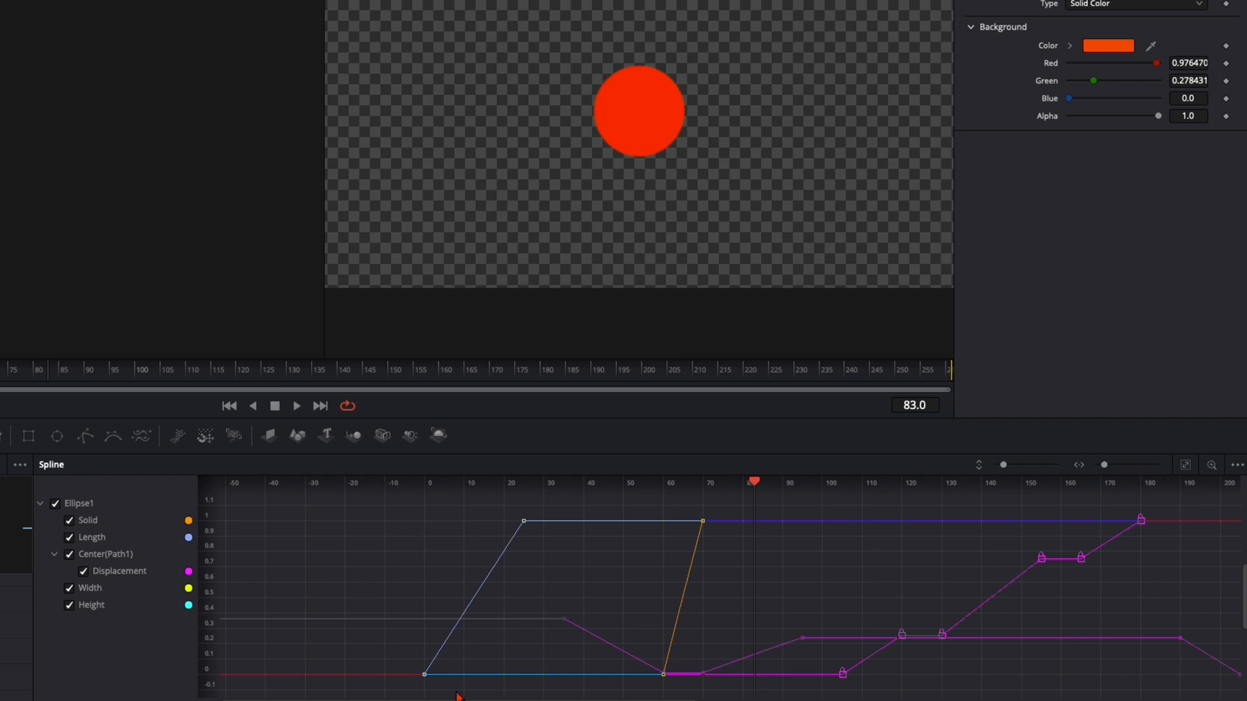
pyautogui.moveTo(446, 637)
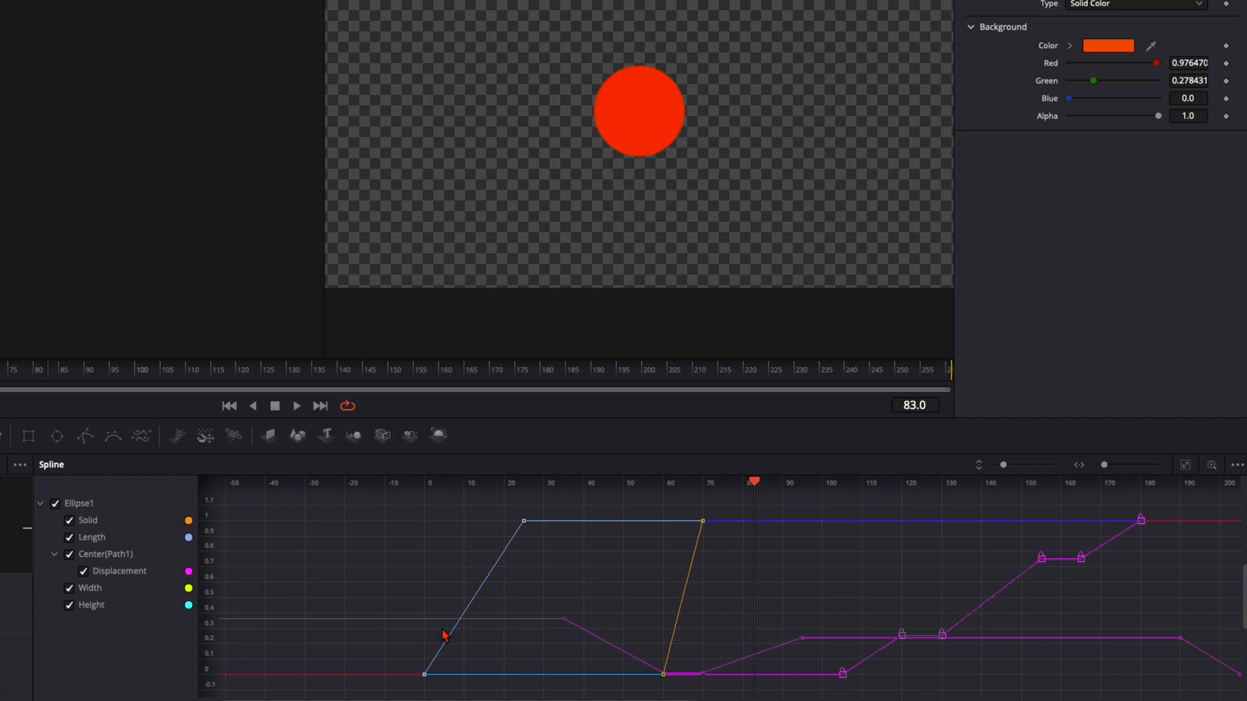
pyautogui.moveTo(479, 628)
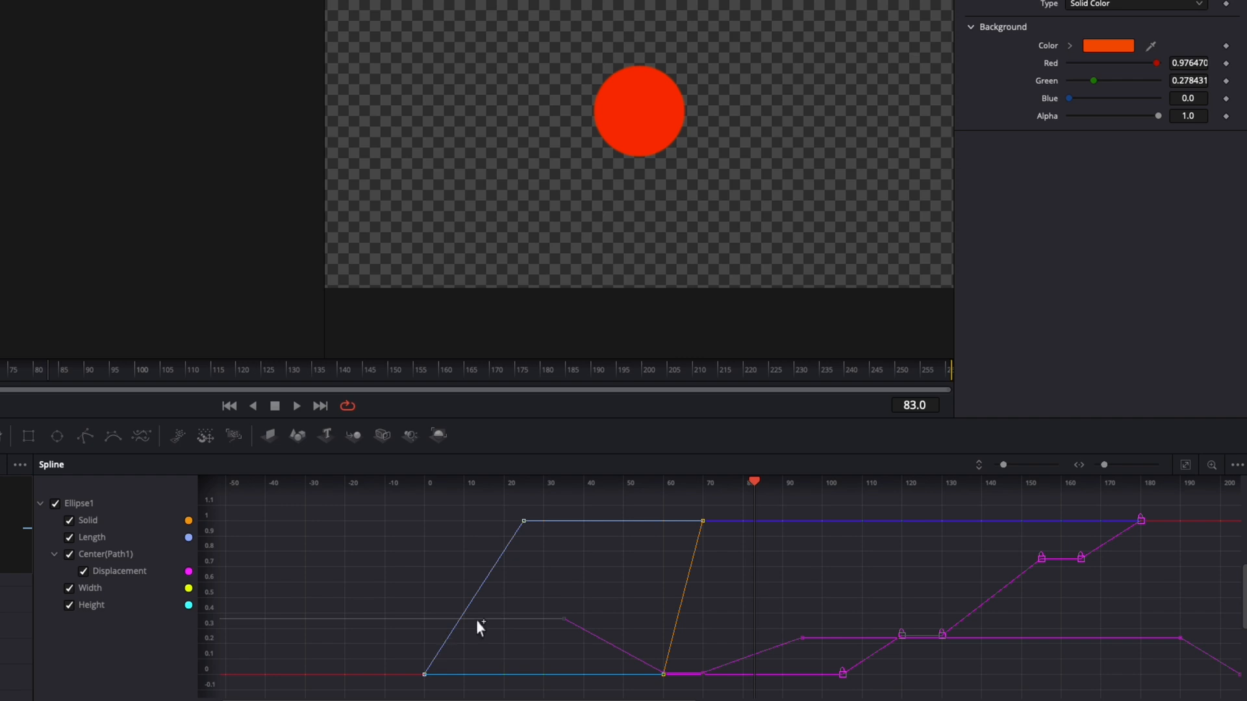
pyautogui.moveTo(754, 580)
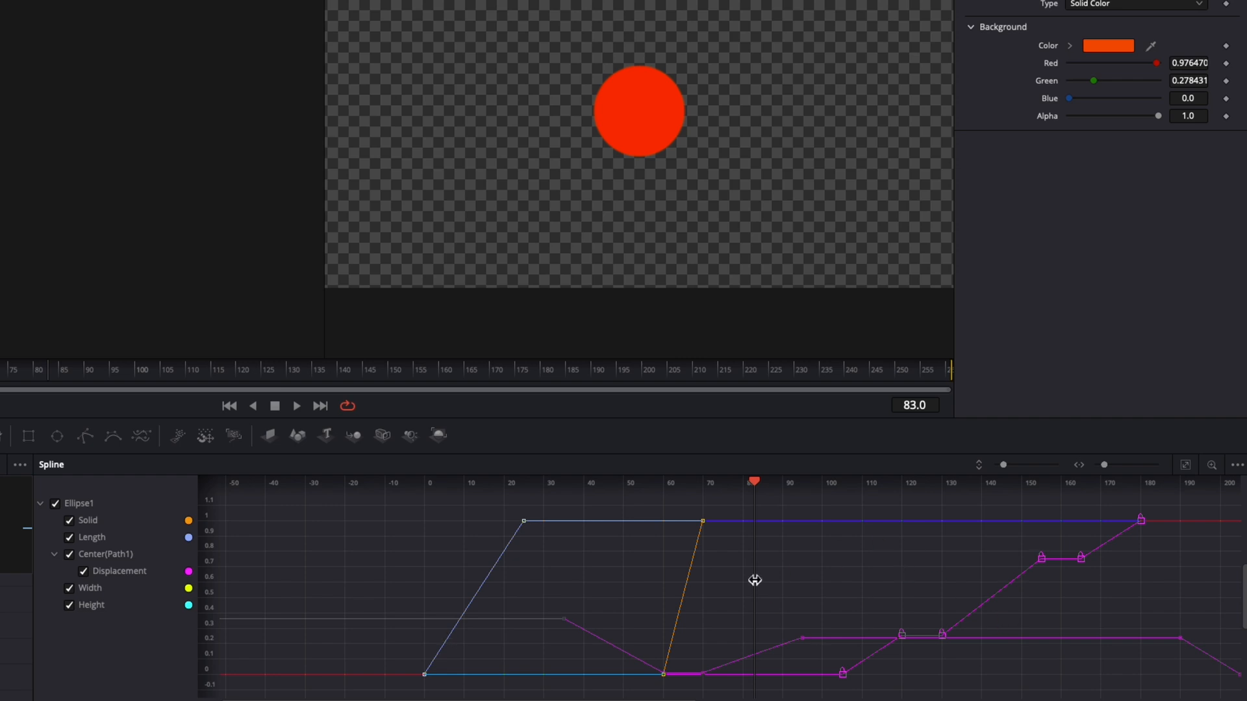
# Select all Ellipse1 keyframes and raise their Ease In to 81.
pyautogui.press('ctrl+a')
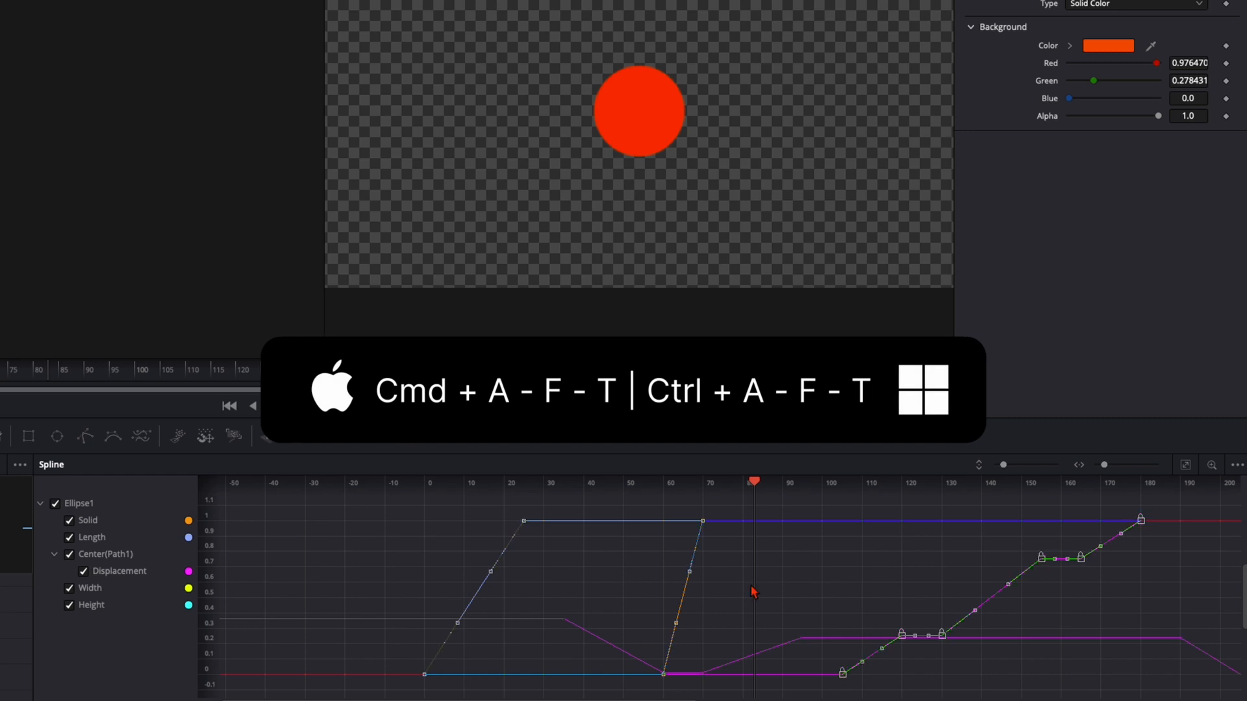
pyautogui.moveTo(1048, 677)
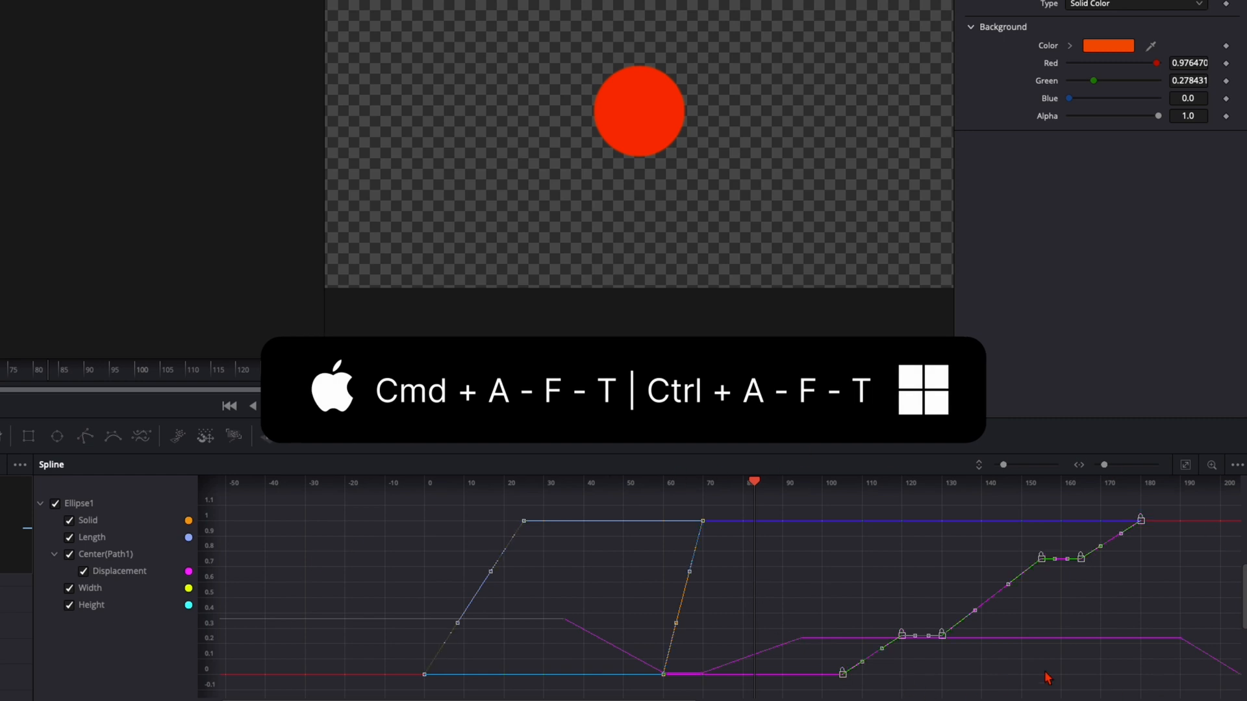
pyautogui.moveTo(1105, 593)
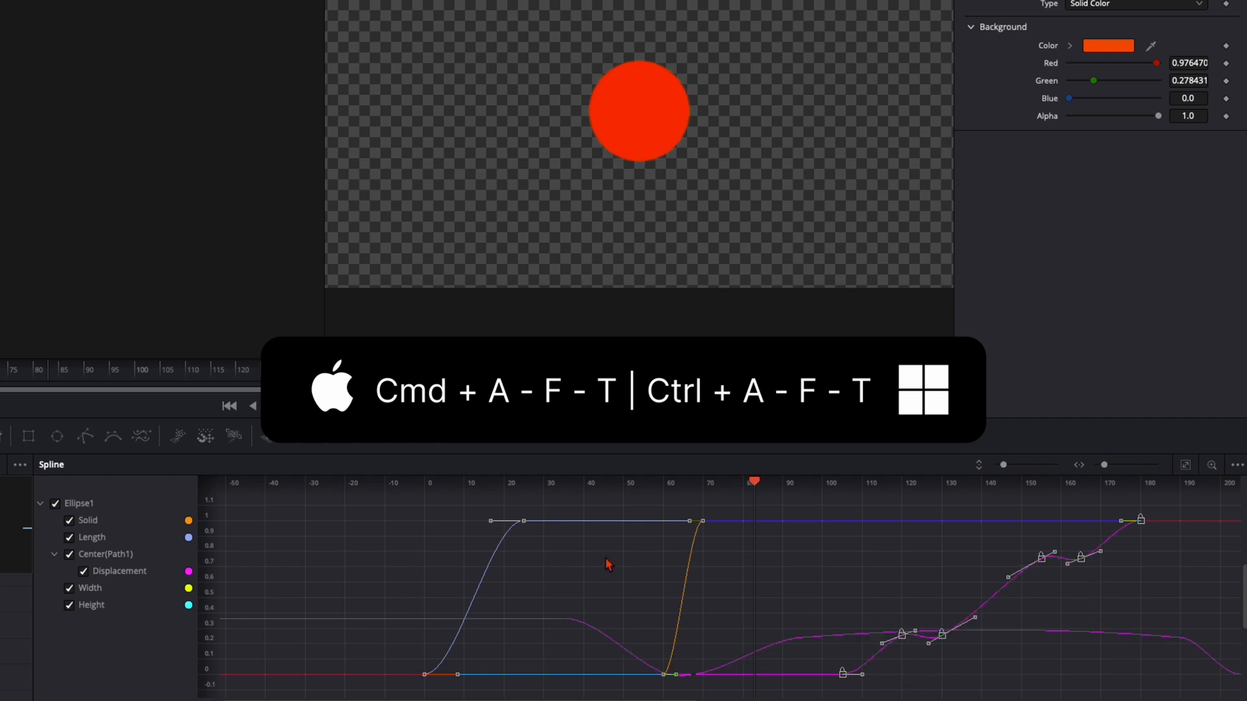
pyautogui.moveTo(1136, 649)
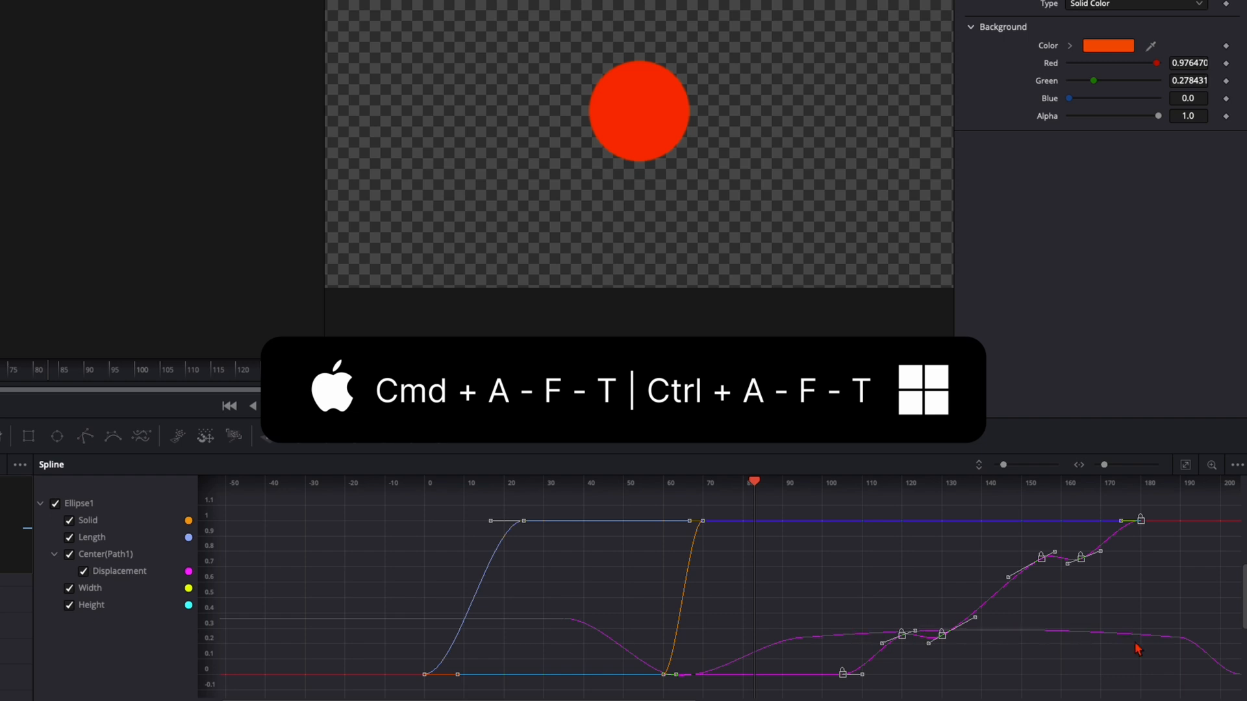
pyautogui.moveTo(781, 644)
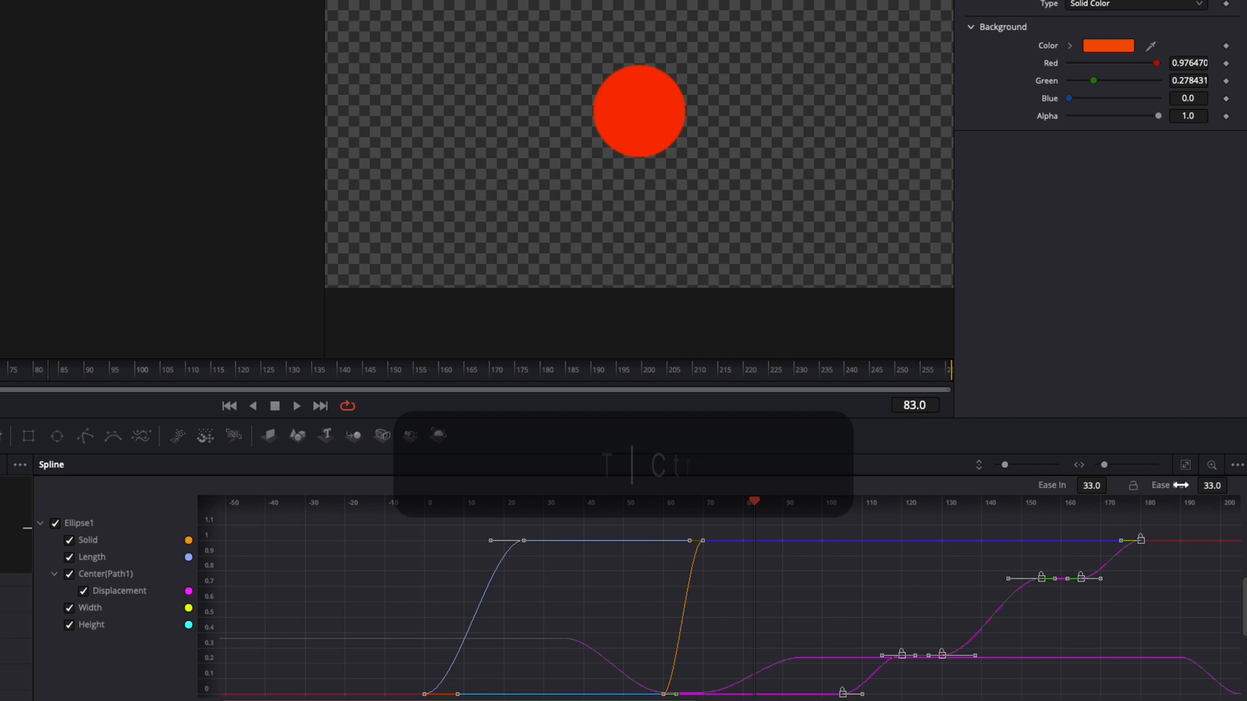
pyautogui.moveTo(1091, 486); pyautogui.dragTo(1109, 483)
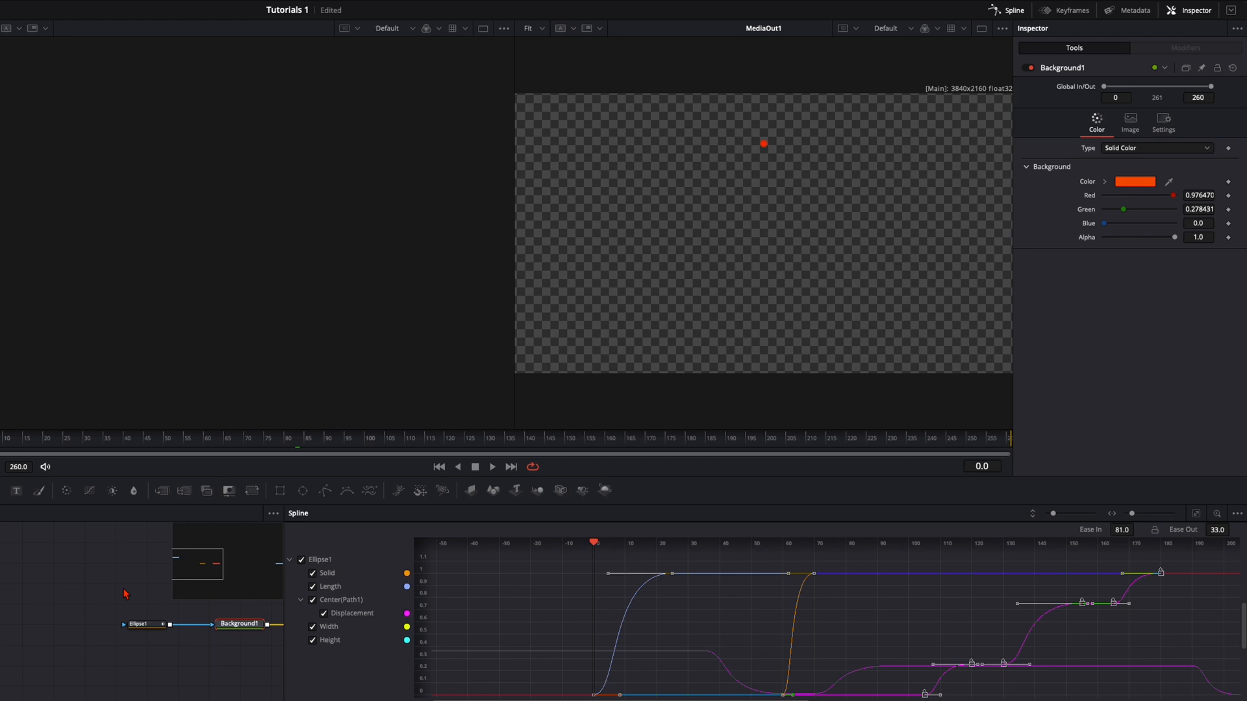
pyautogui.moveTo(1123, 287)
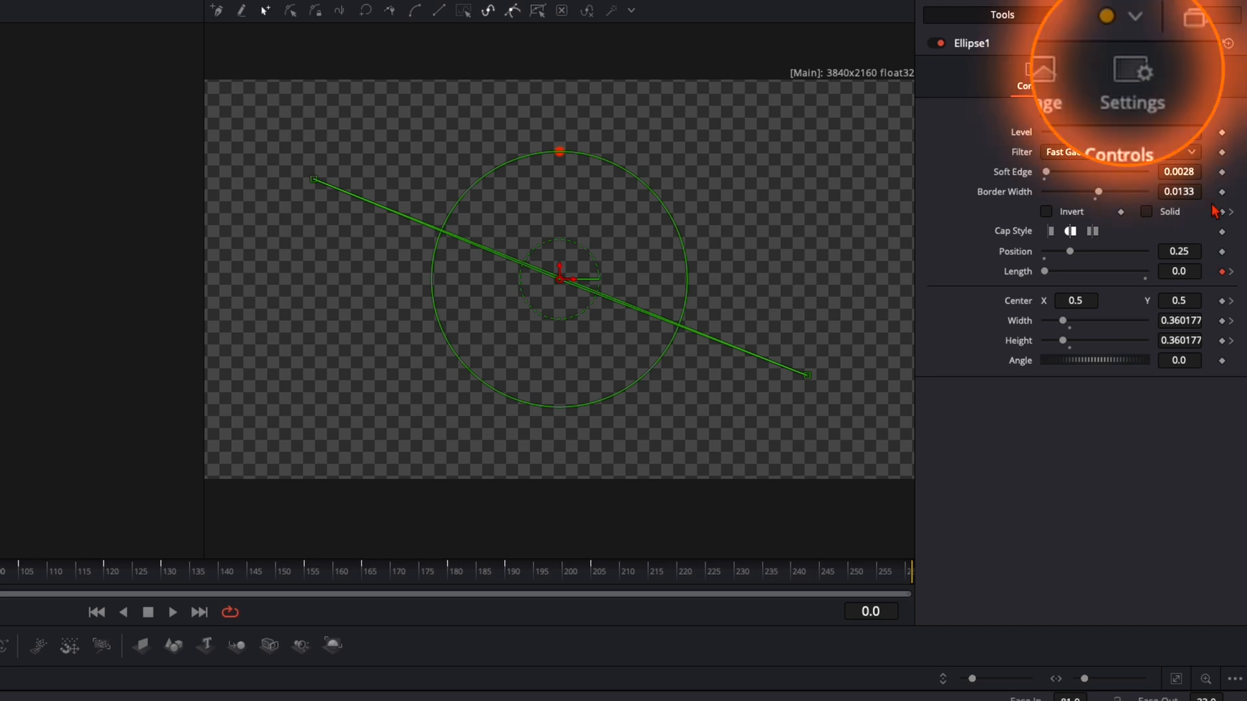
# In Ellipse1's Settings, enable Motion Blur and raise Quality to 10.
pyautogui.click(1128, 78)
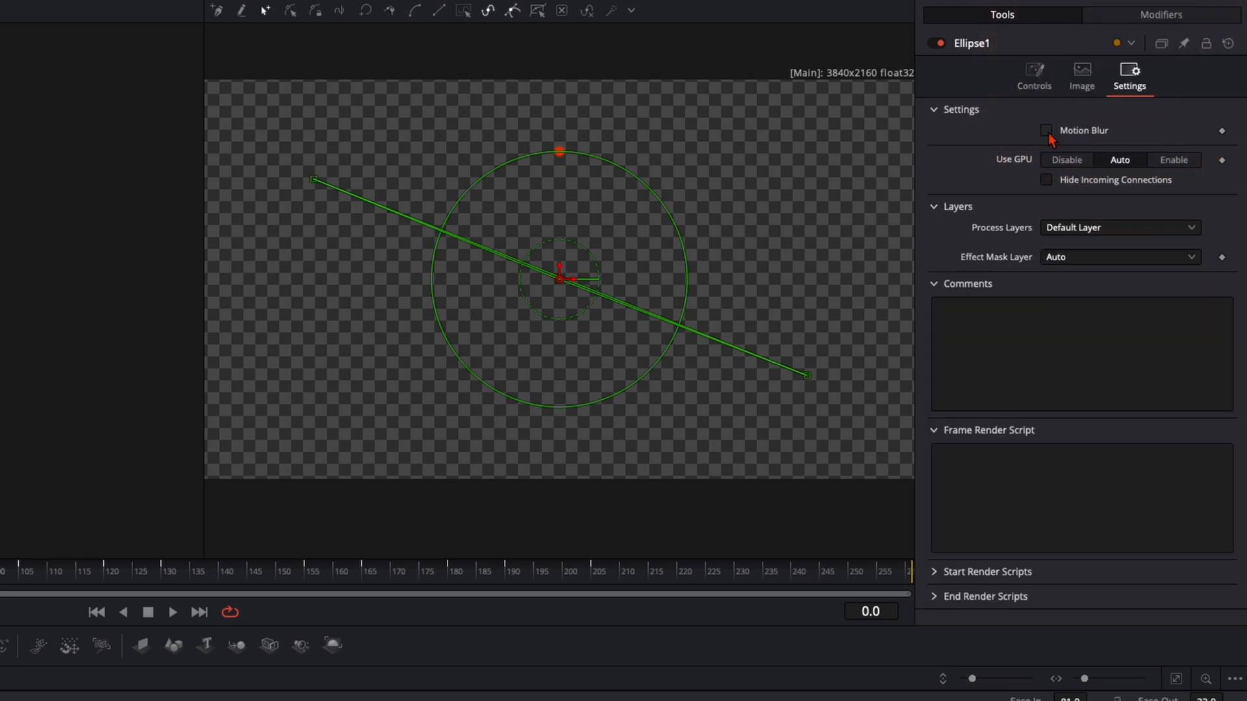
pyautogui.click(1046, 130)
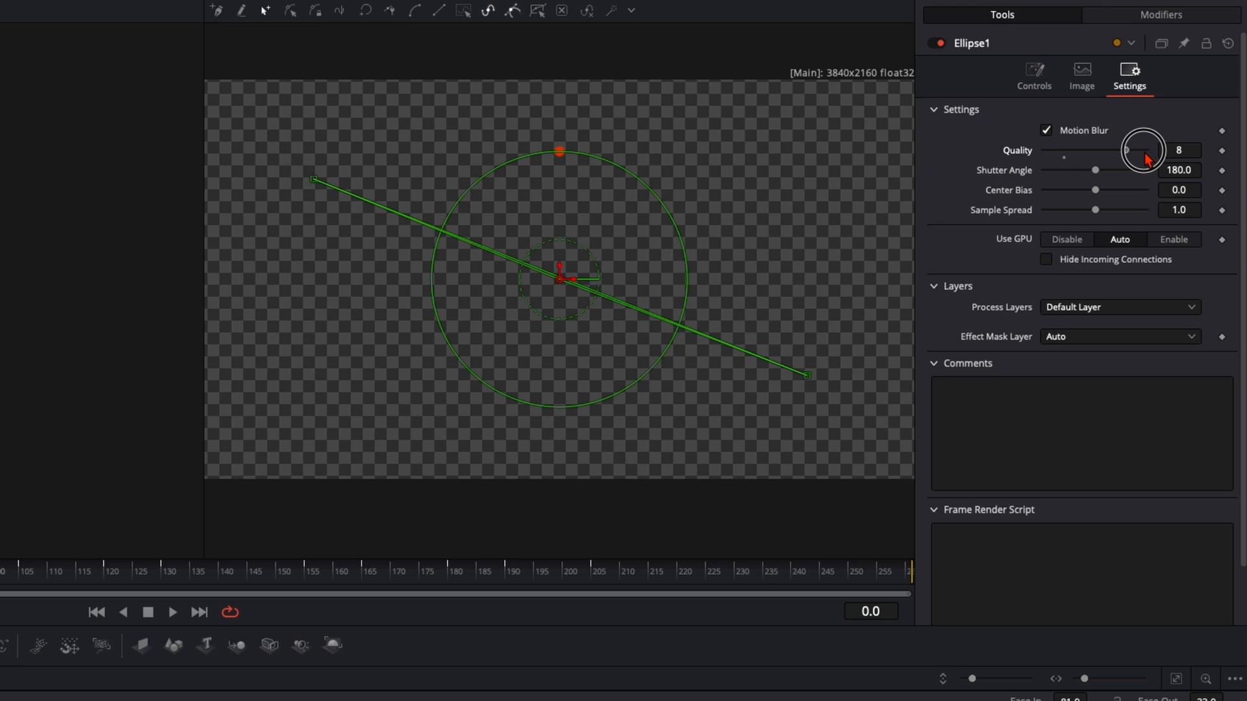
pyautogui.moveTo(1129, 150); pyautogui.dragTo(1169, 150)
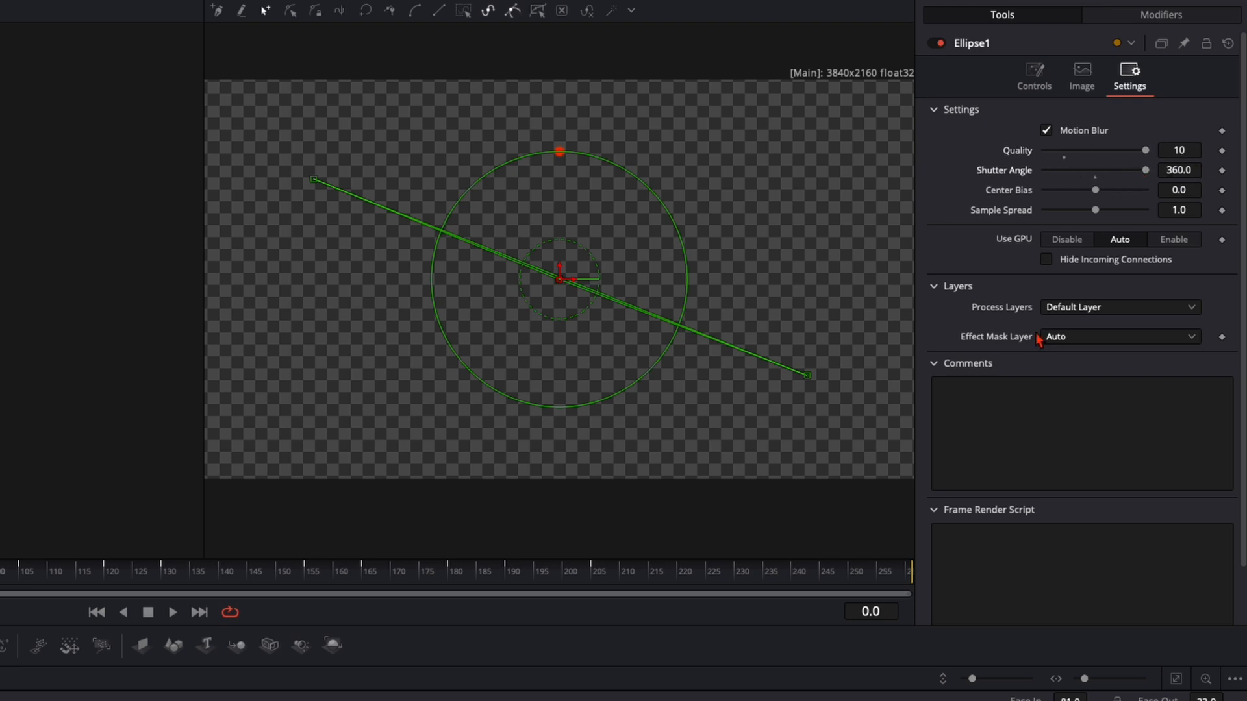